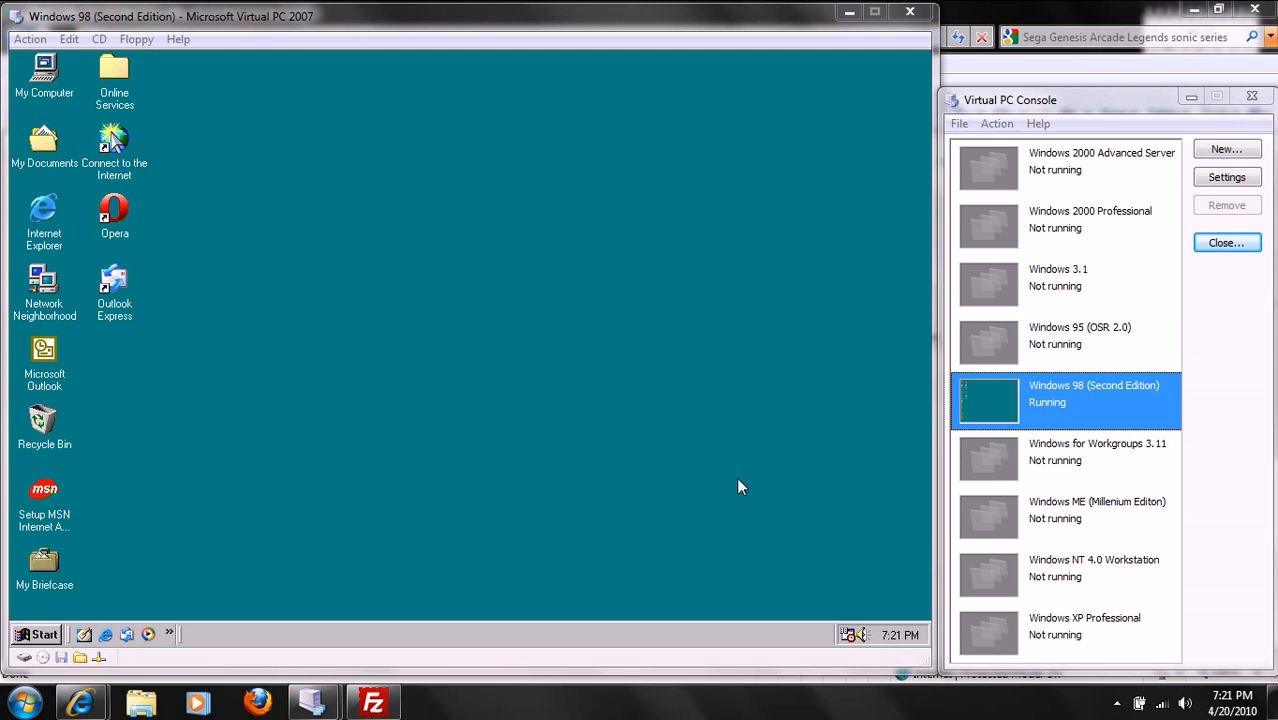
pyautogui.moveTo(736, 480)
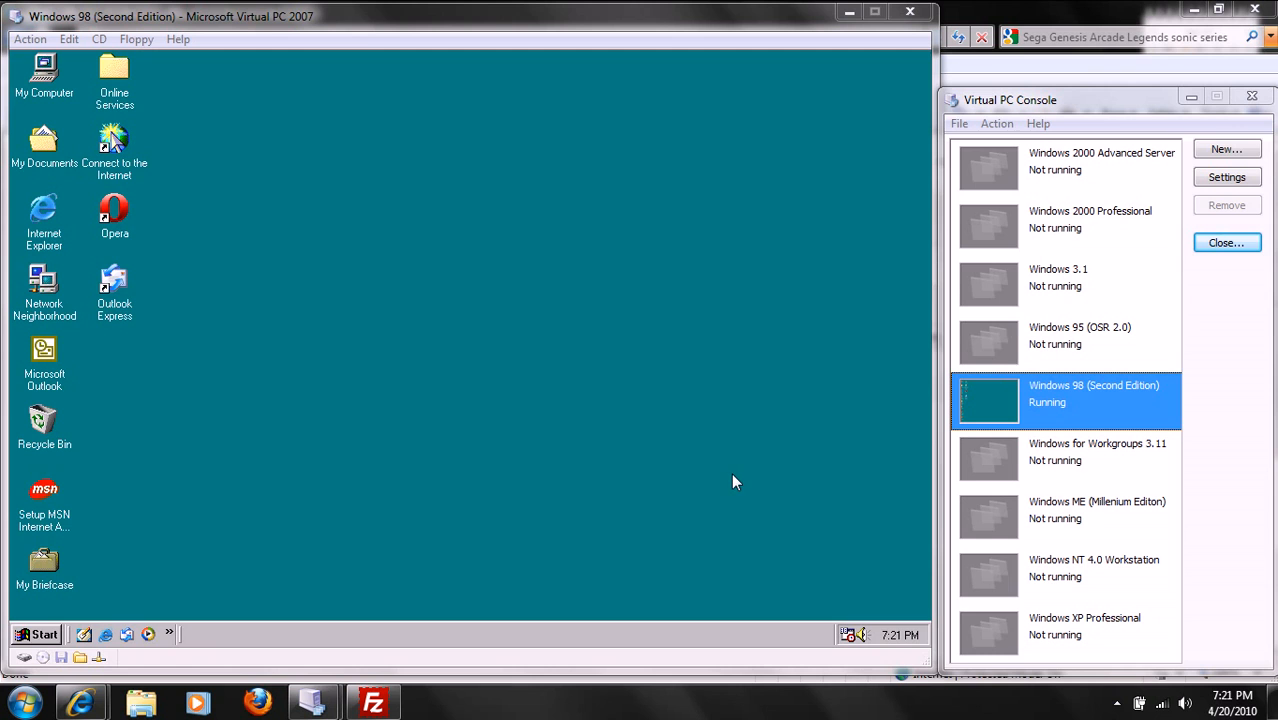
pyautogui.moveTo(520, 300)
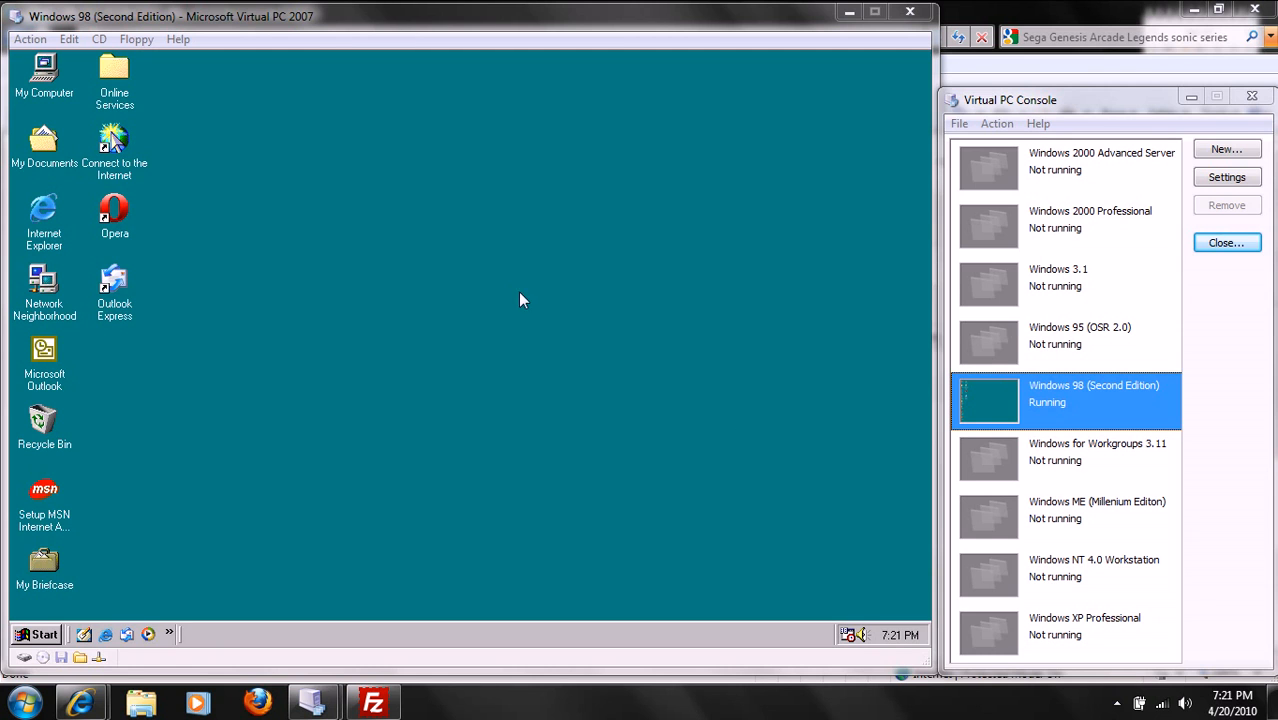
pyautogui.moveTo(1180, 200)
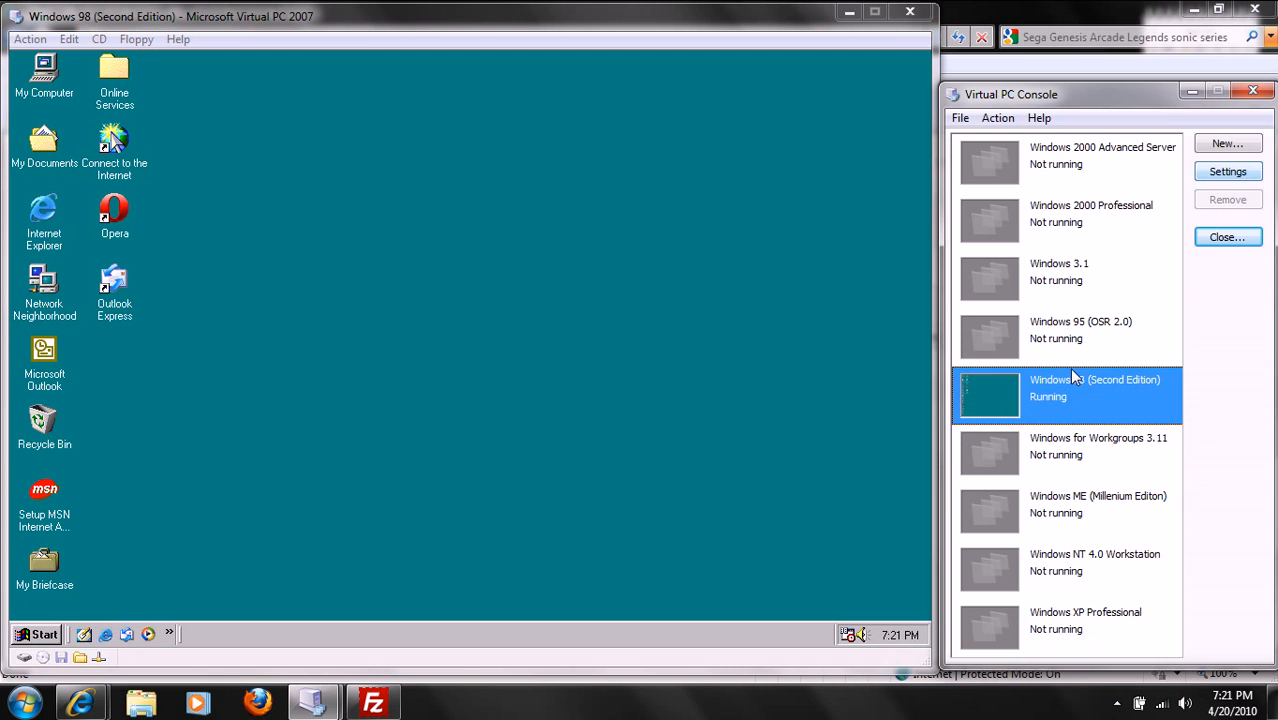
pyautogui.moveTo(1020, 364)
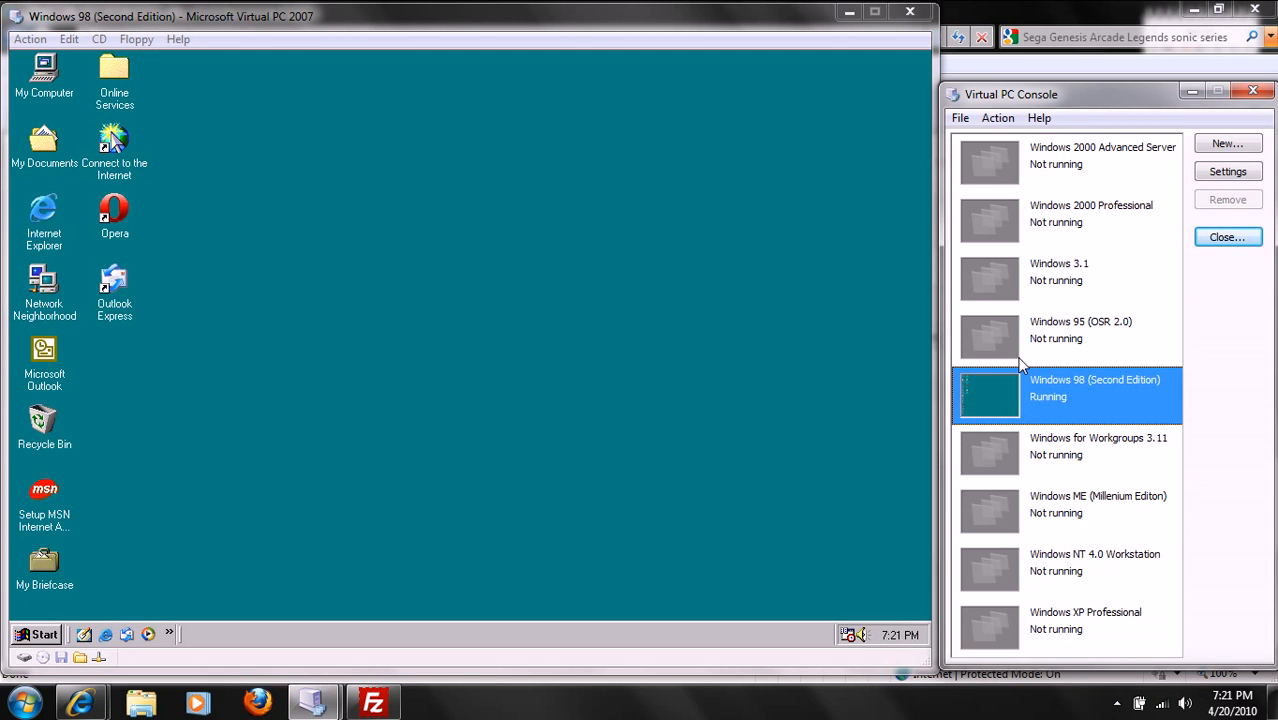
pyautogui.moveTo(490, 304)
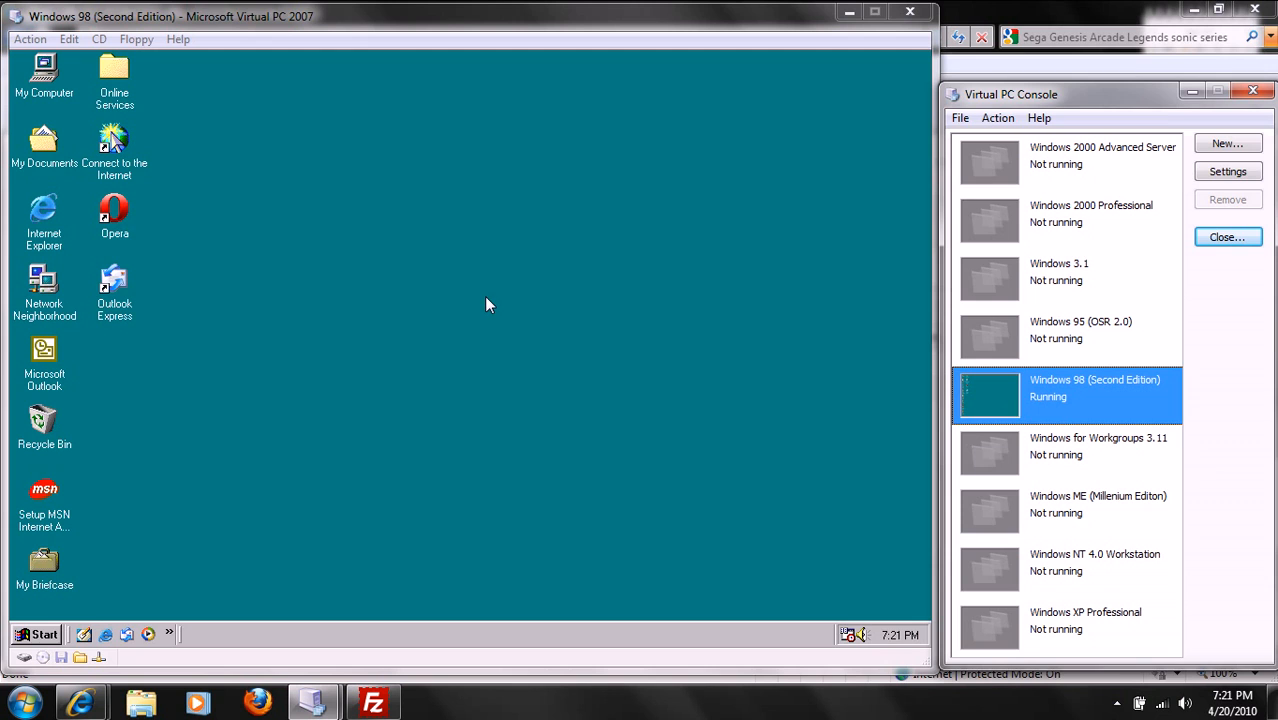
pyautogui.moveTo(1066, 408)
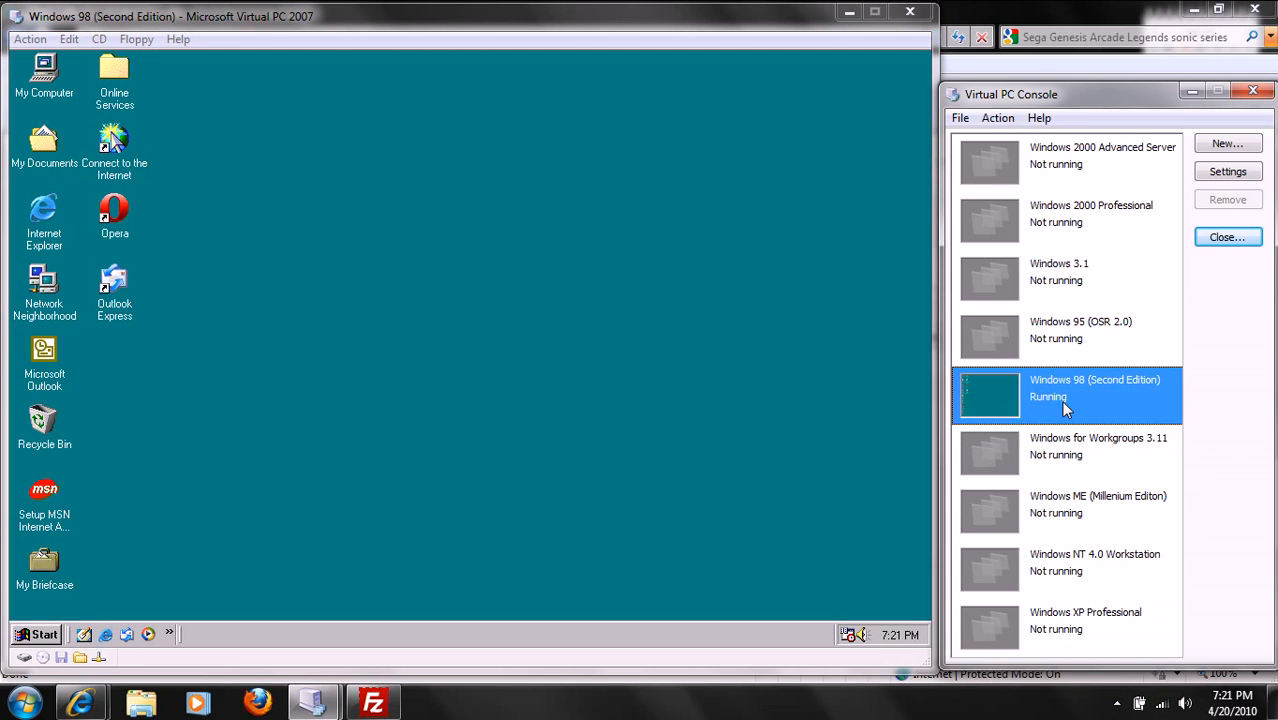
pyautogui.moveTo(1228, 172)
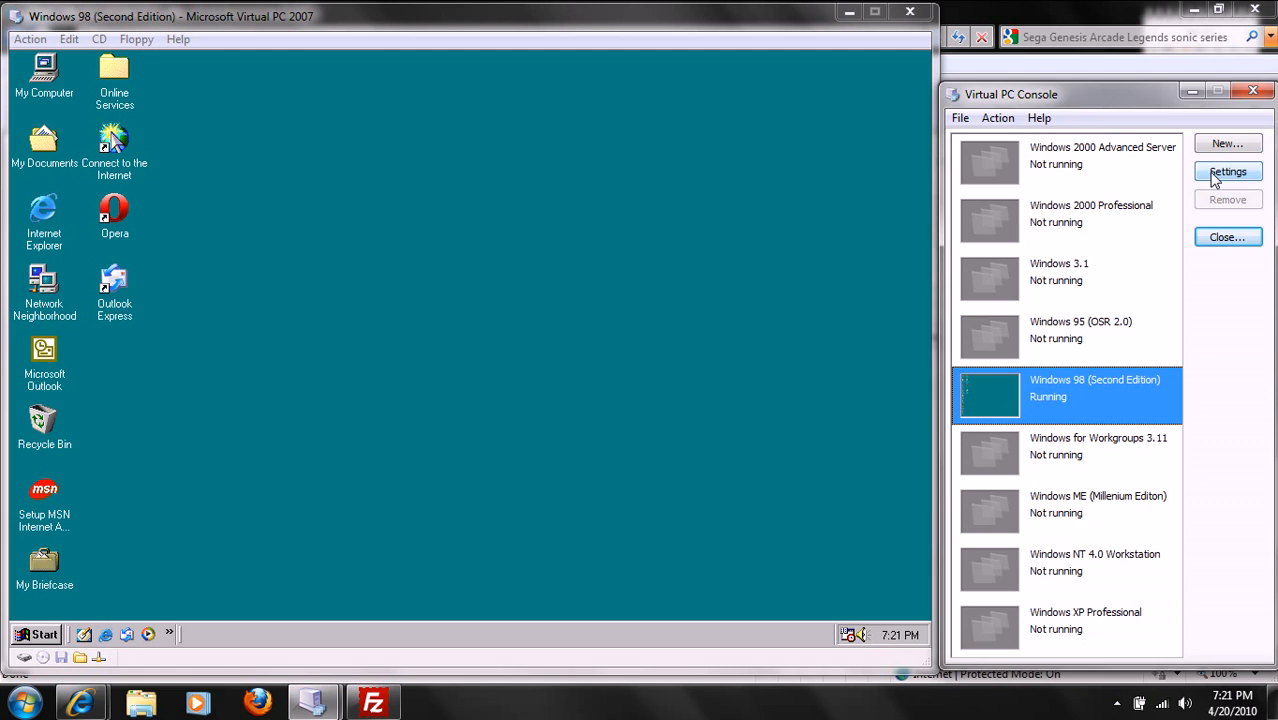
# - Set the Windows 98 machine's network adapter 1 to Shared networking (NAT) and save the settings
pyautogui.click(1228, 172)
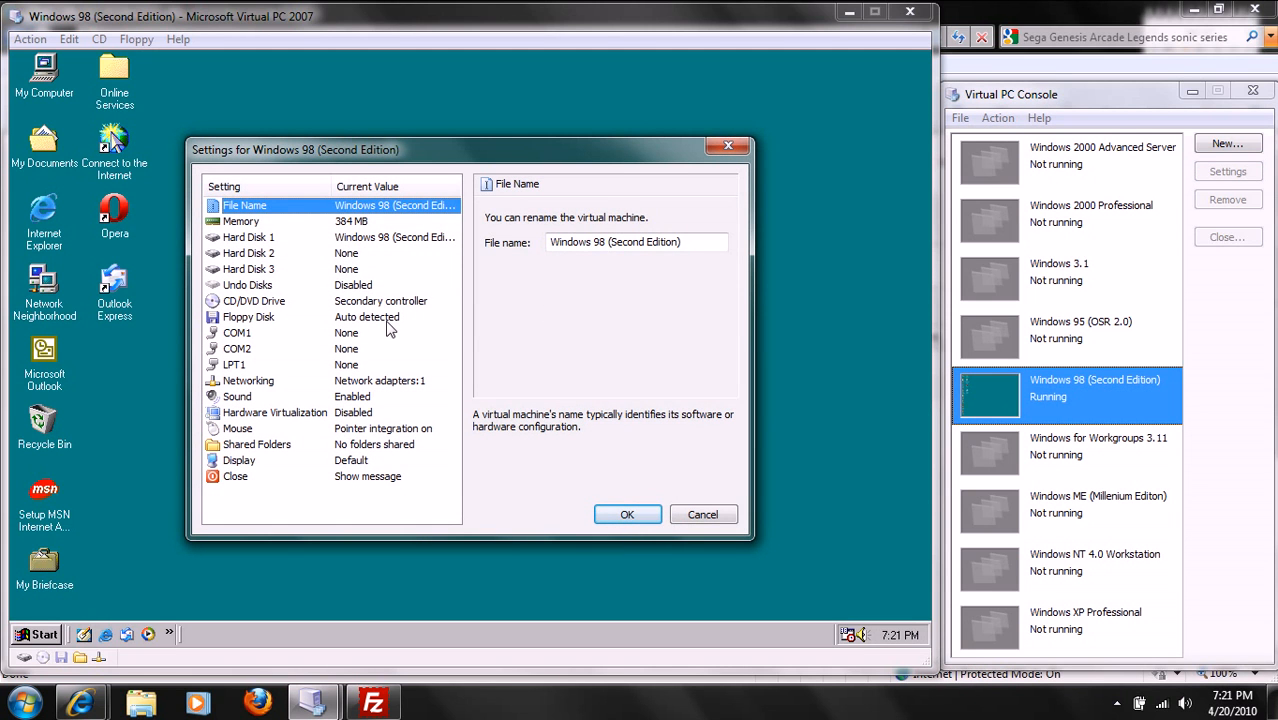
pyautogui.moveTo(316, 408)
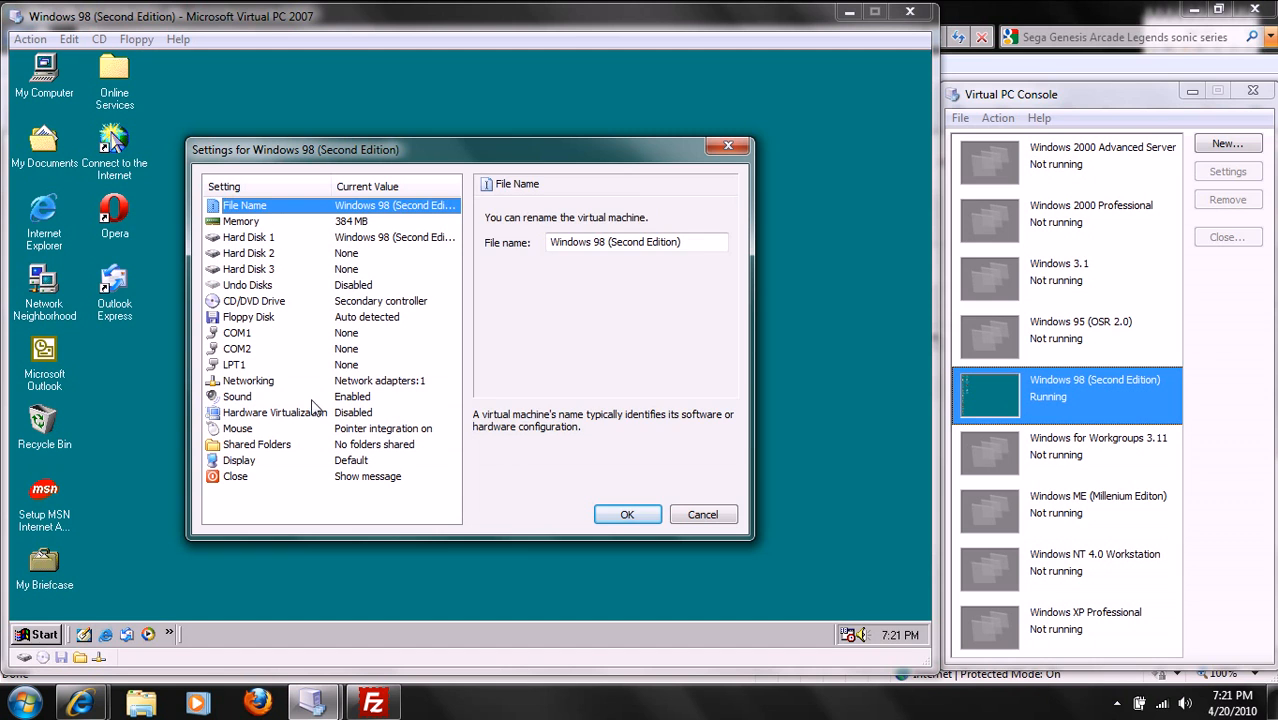
pyautogui.click(248, 380)
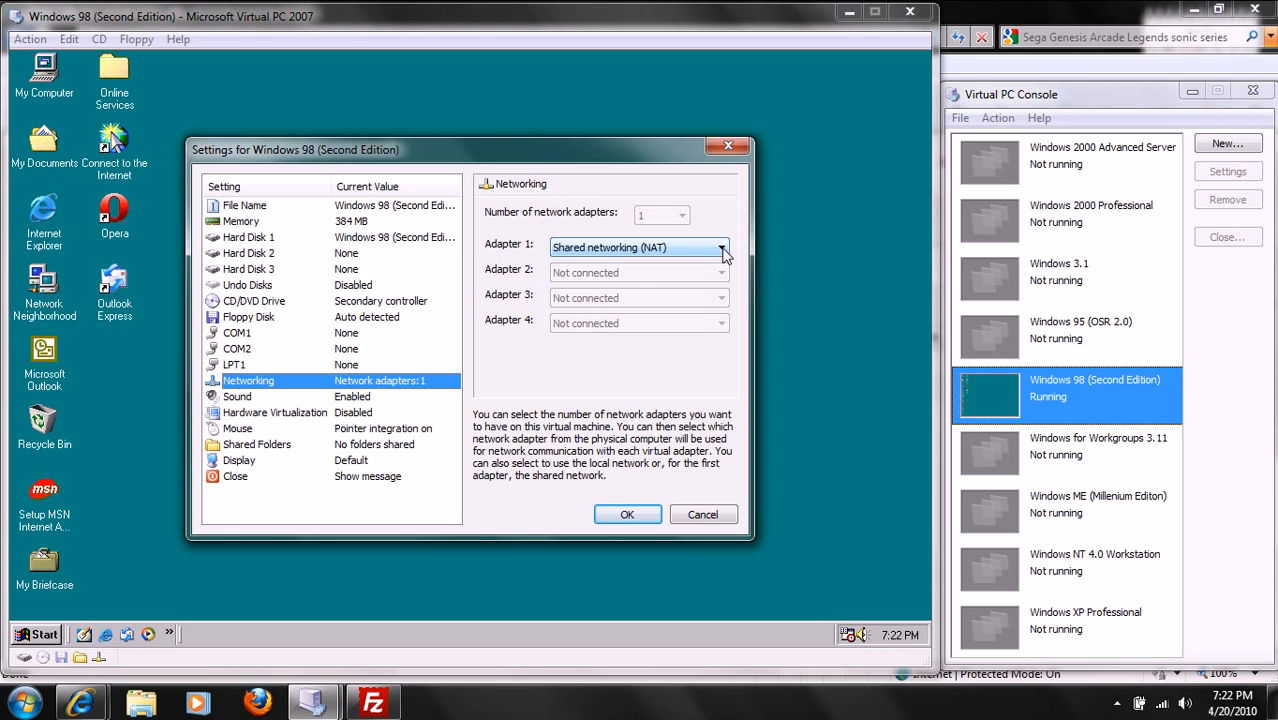
pyautogui.click(720, 248)
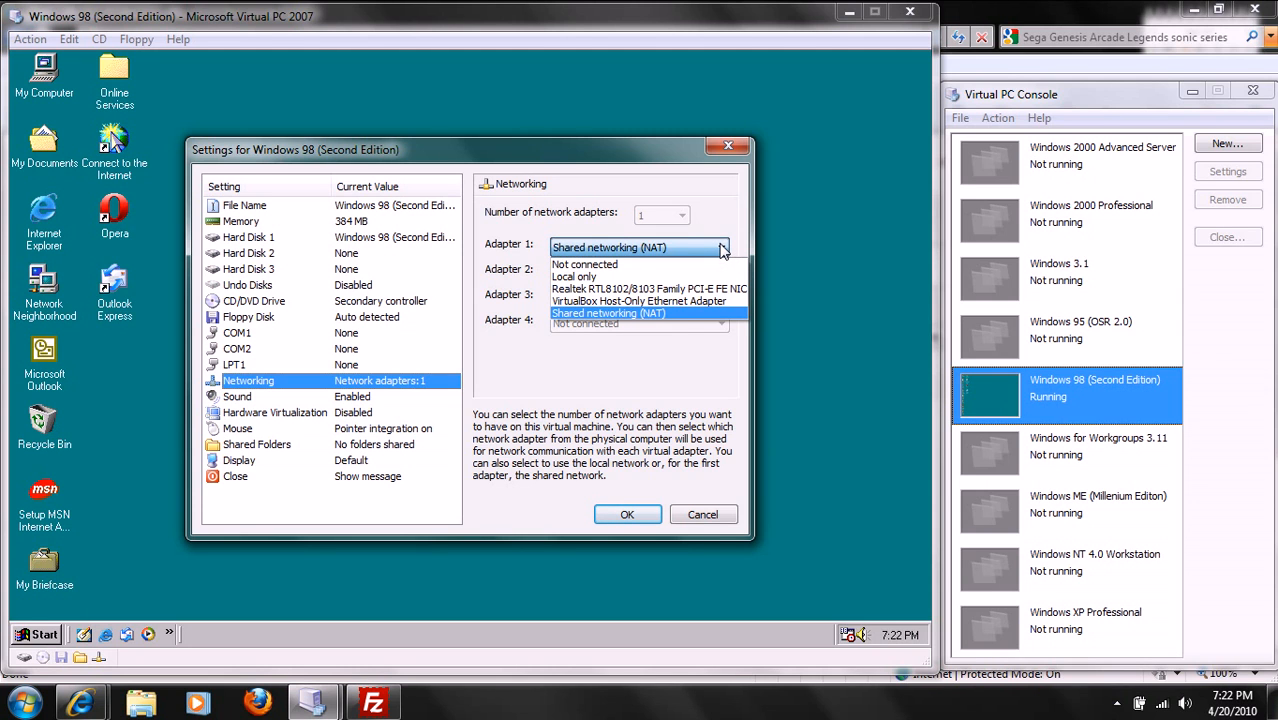
pyautogui.moveTo(686, 324)
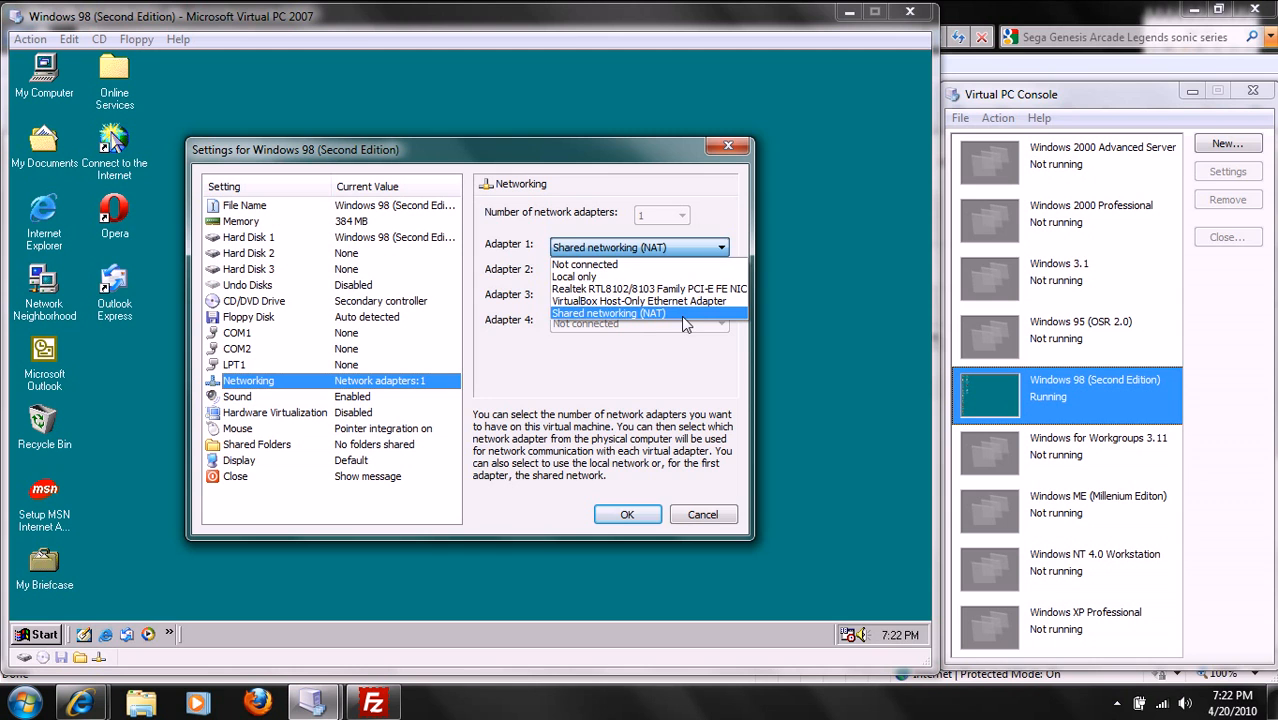
pyautogui.moveTo(660, 270)
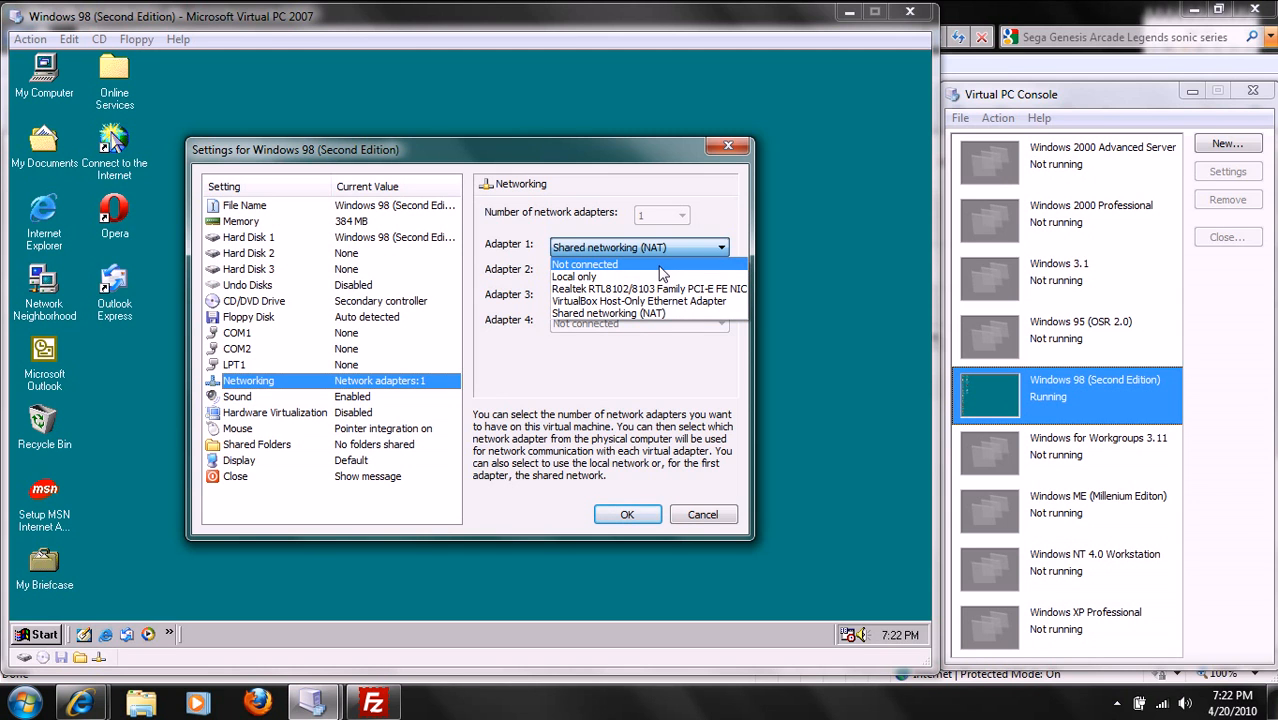
pyautogui.moveTo(650, 312)
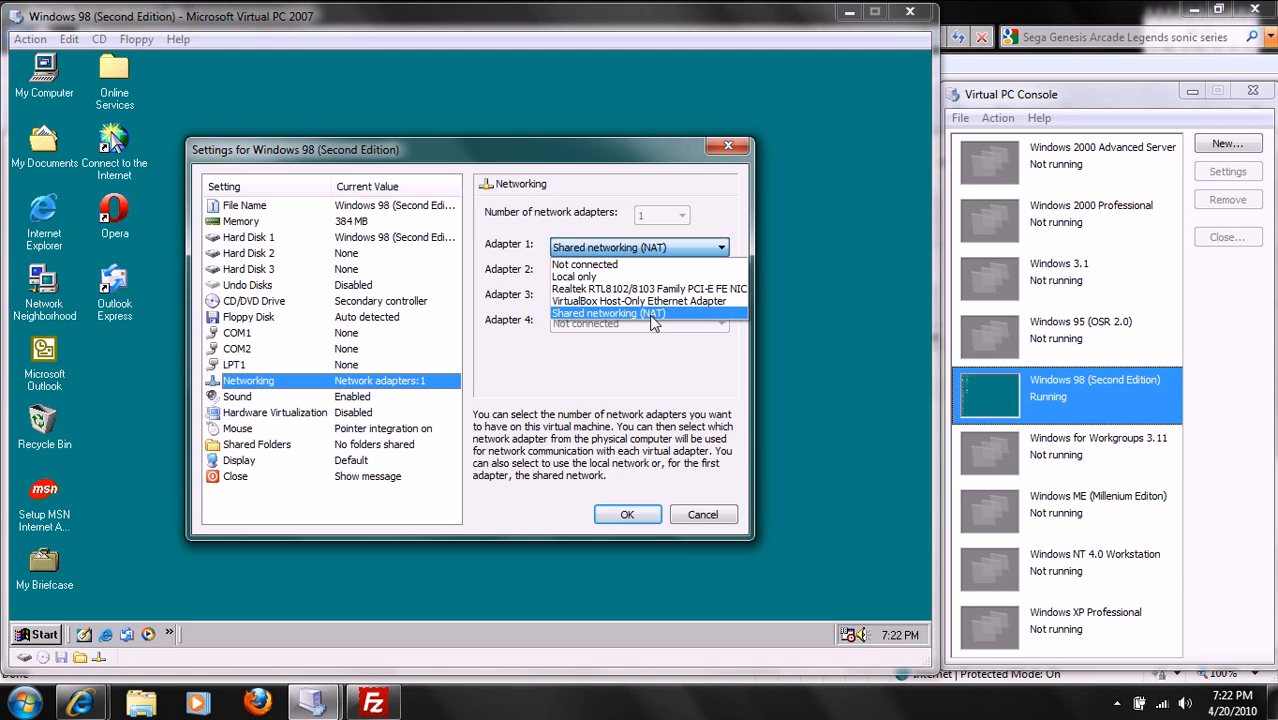
pyautogui.click(608, 312)
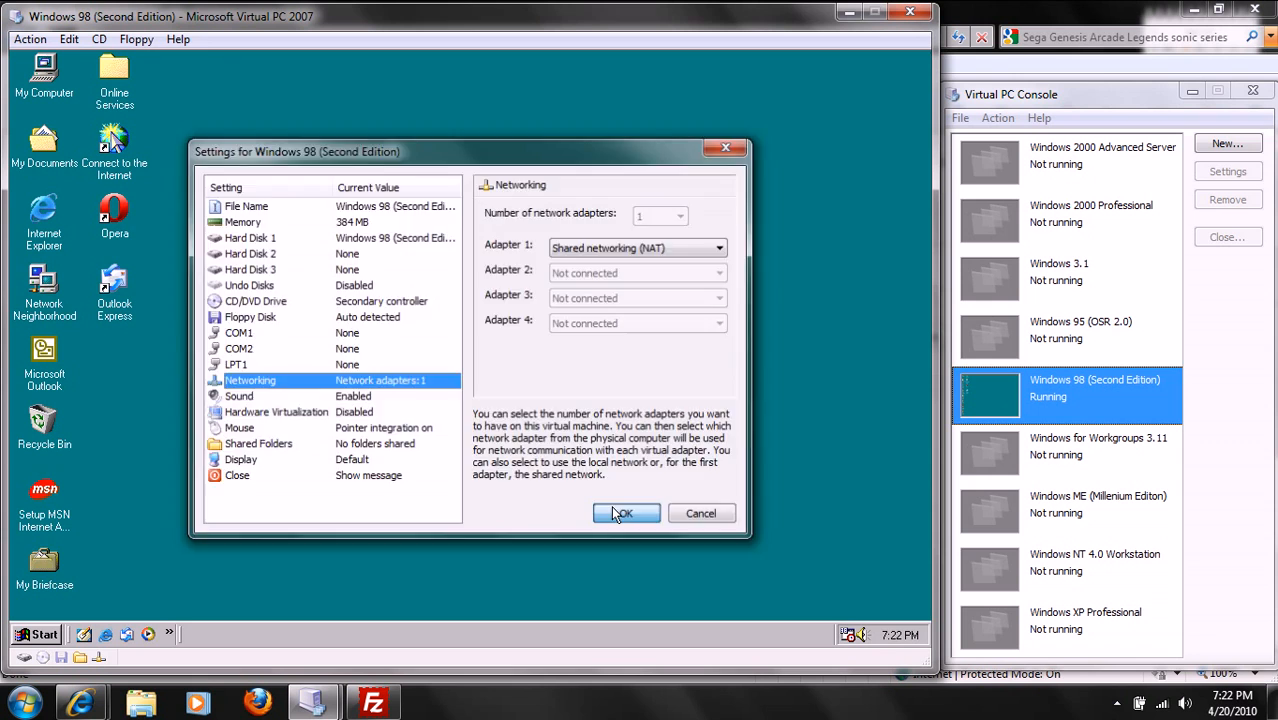
pyautogui.click(626, 512)
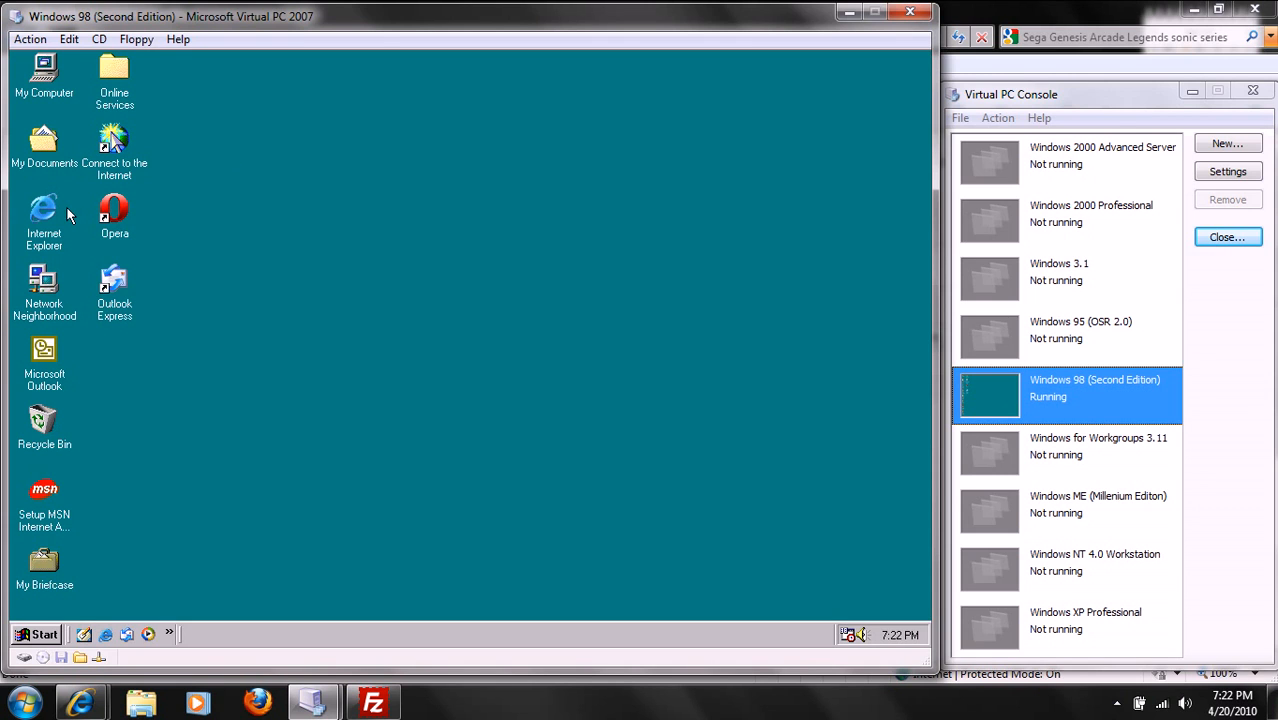
# - Launch Internet Explorer in the guest, confirm Google loads, then close the browser
pyautogui.click(44, 216)
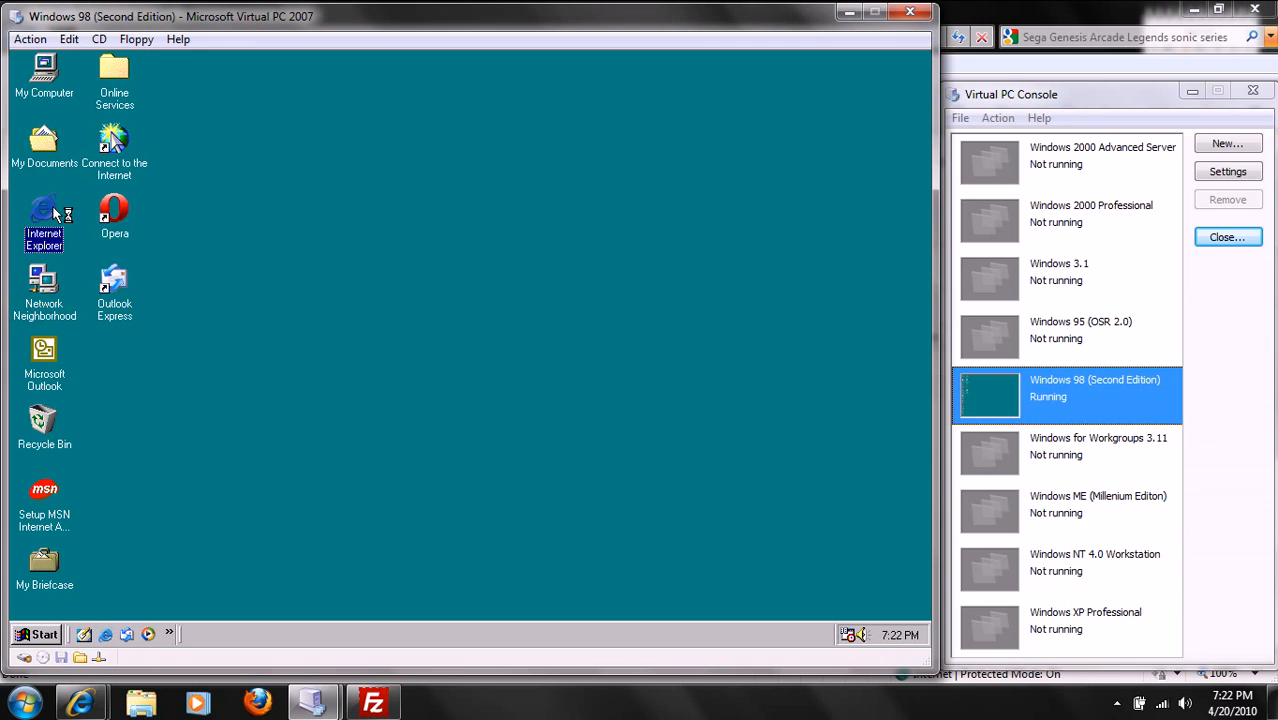
pyautogui.click(420, 168)
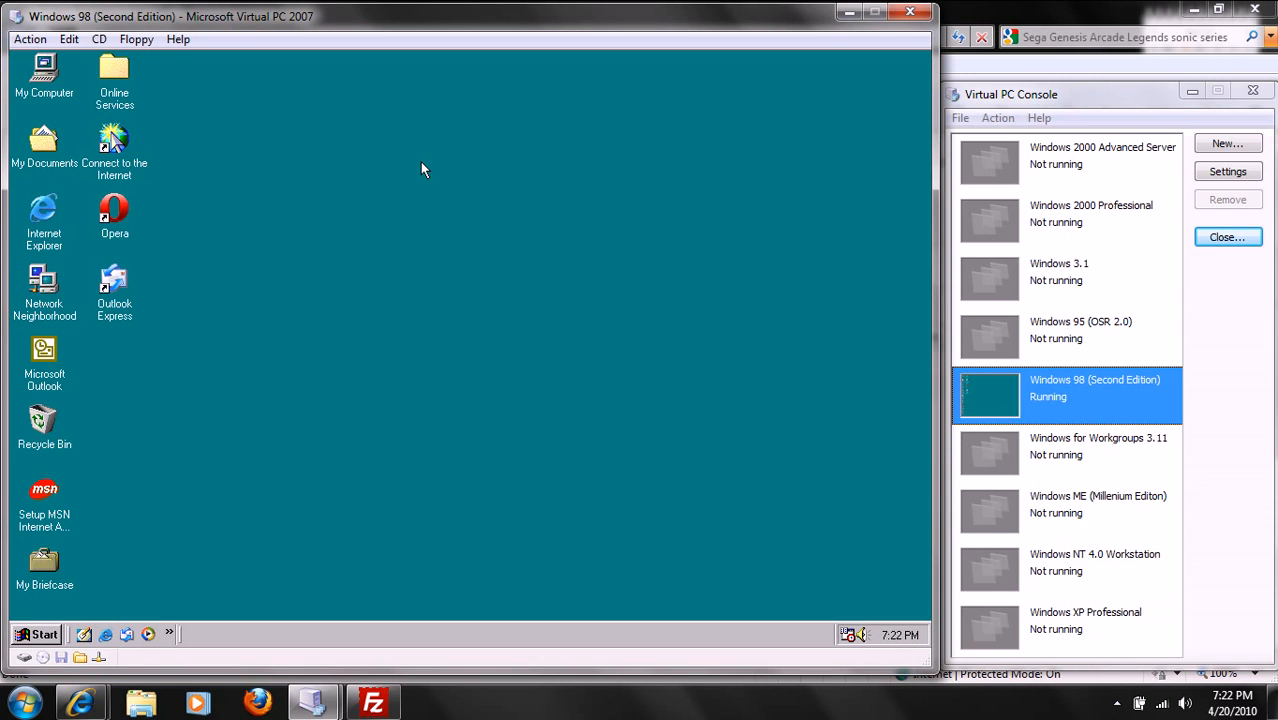
pyautogui.doubleClick(44, 210)
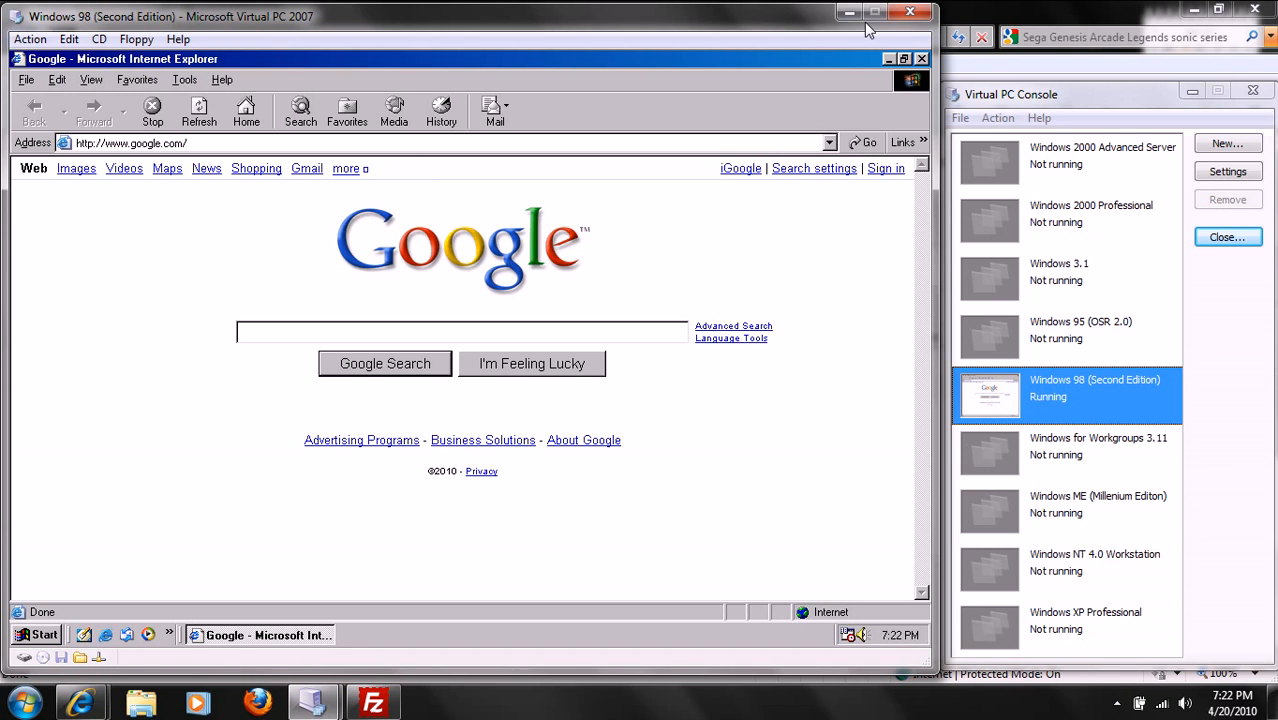
pyautogui.click(888, 58)
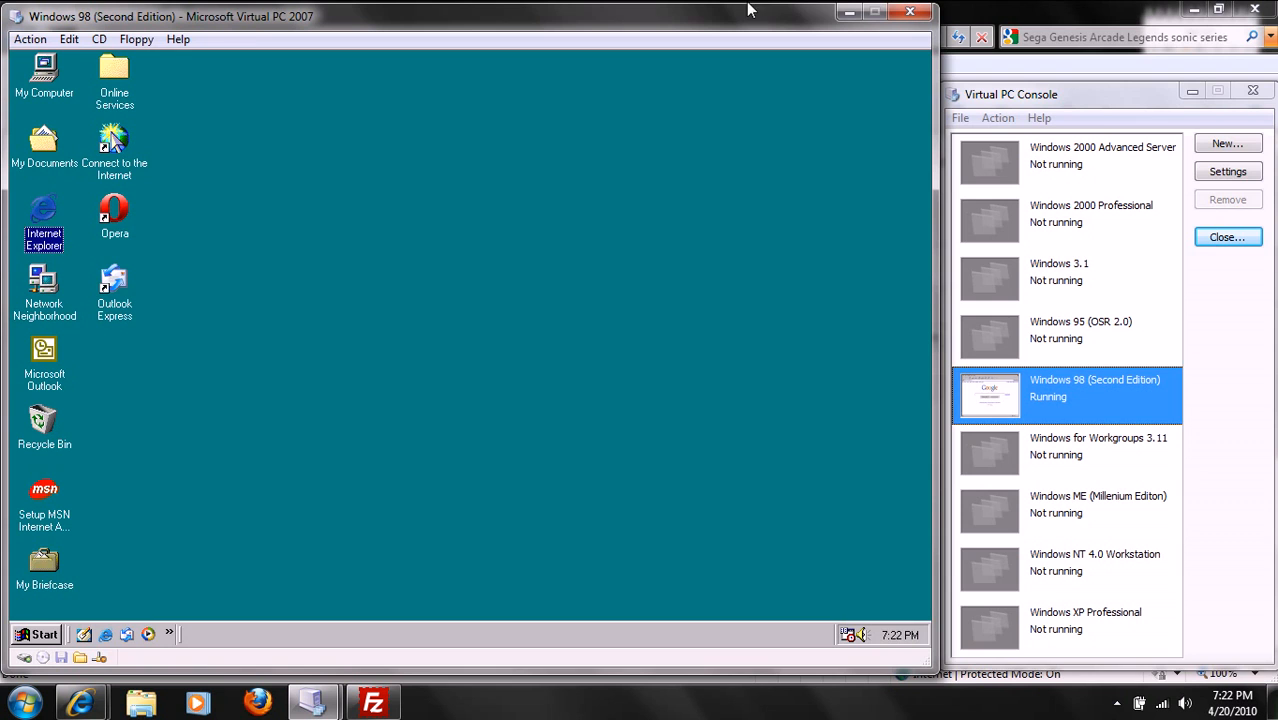
pyautogui.click(114, 220)
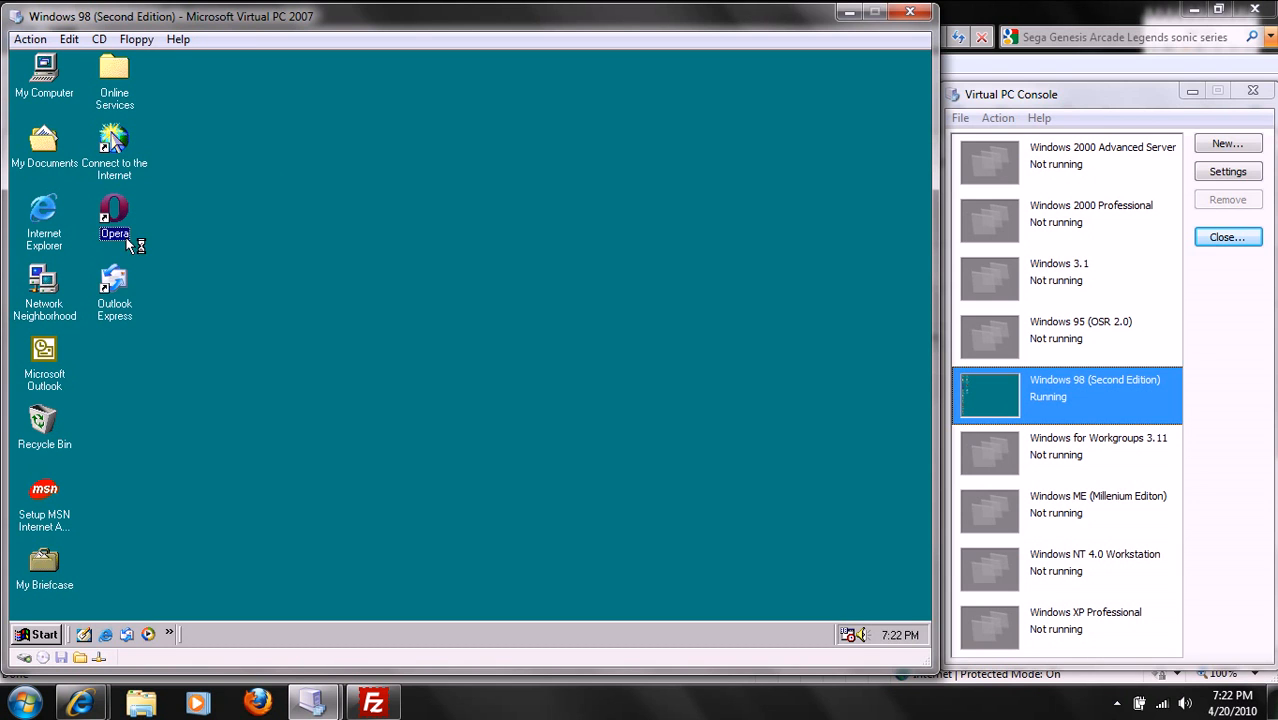
pyautogui.moveTo(428, 356)
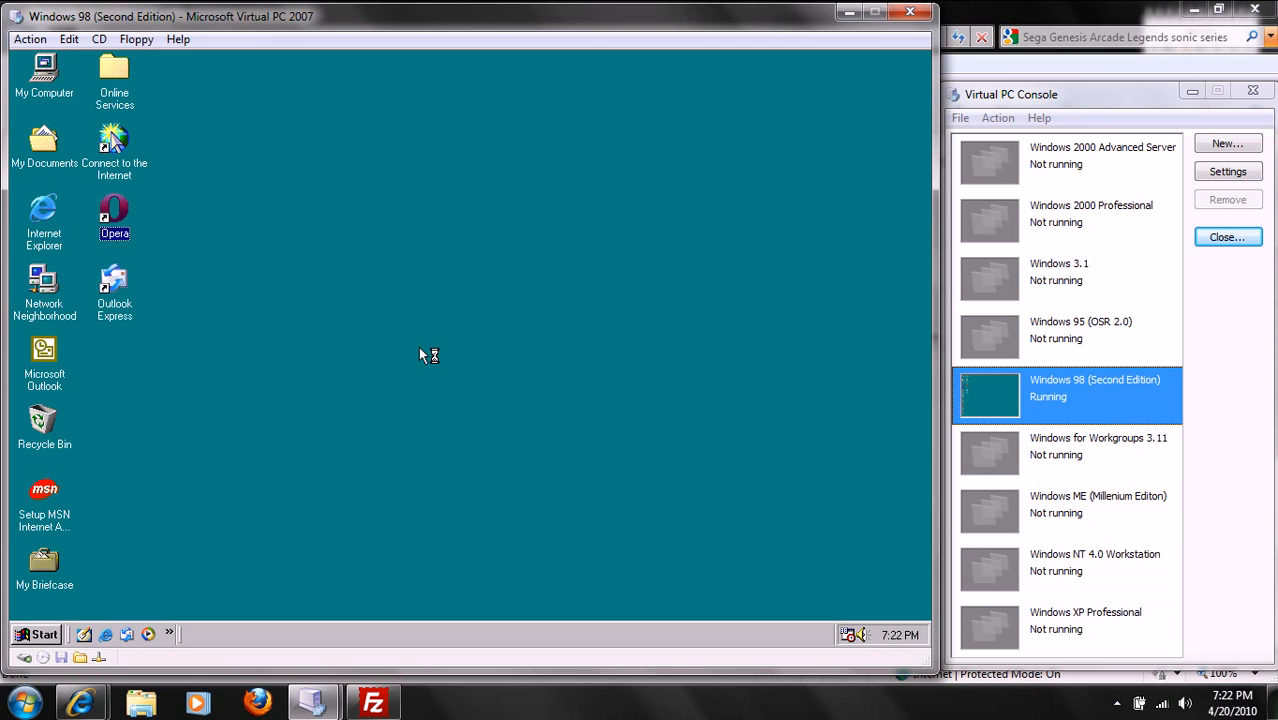
pyautogui.moveTo(804, 202)
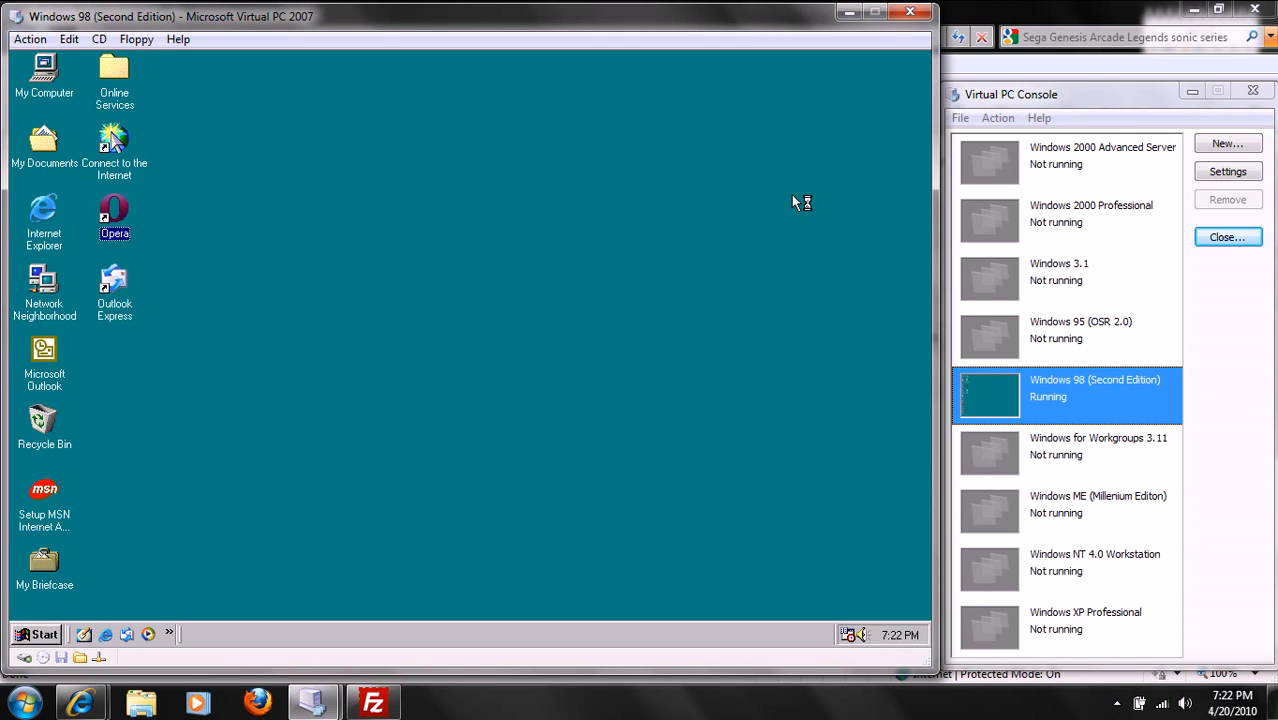
pyautogui.moveTo(784, 264)
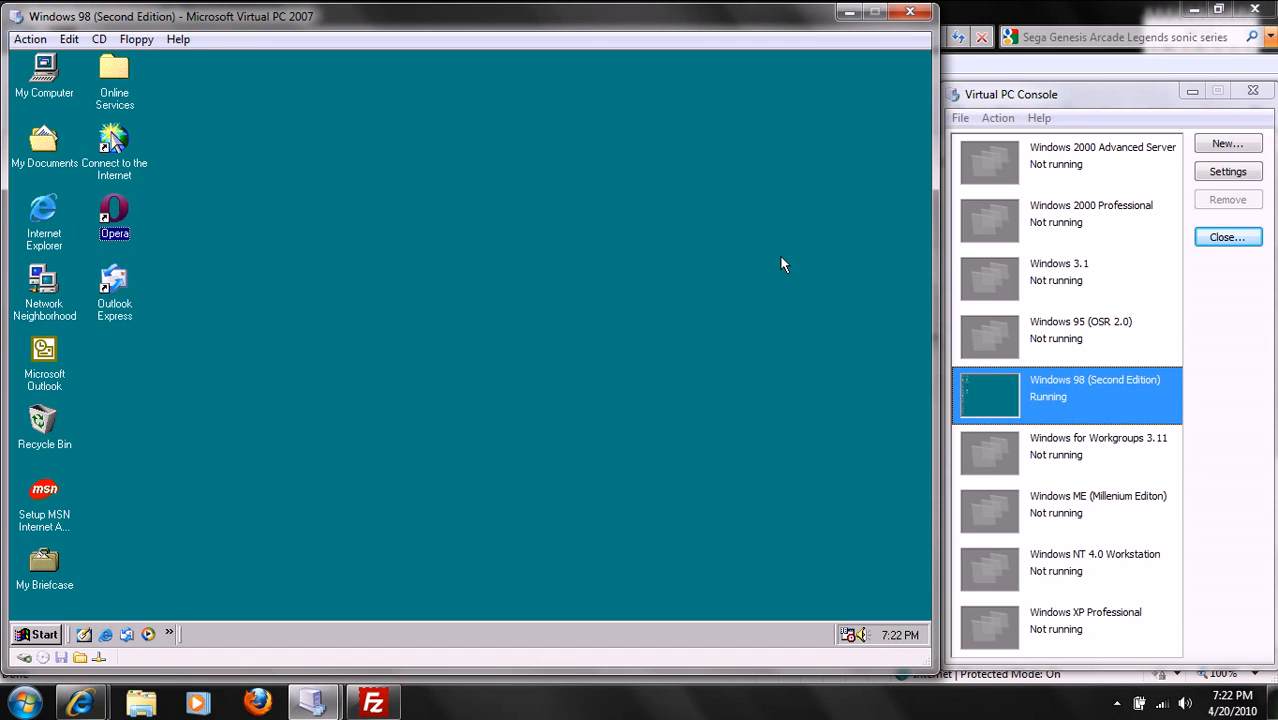
pyautogui.moveTo(184, 202)
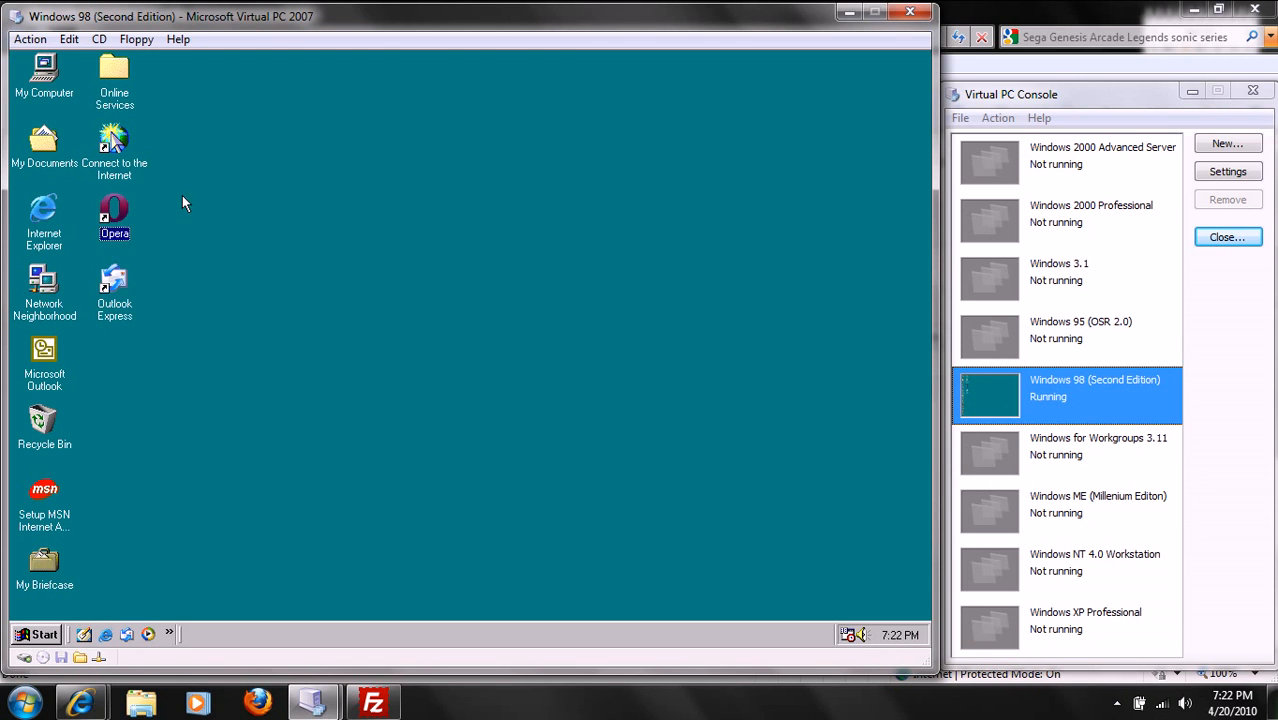
# - Launch Opera from the Windows 98 guest desktop
pyautogui.doubleClick(114, 218)
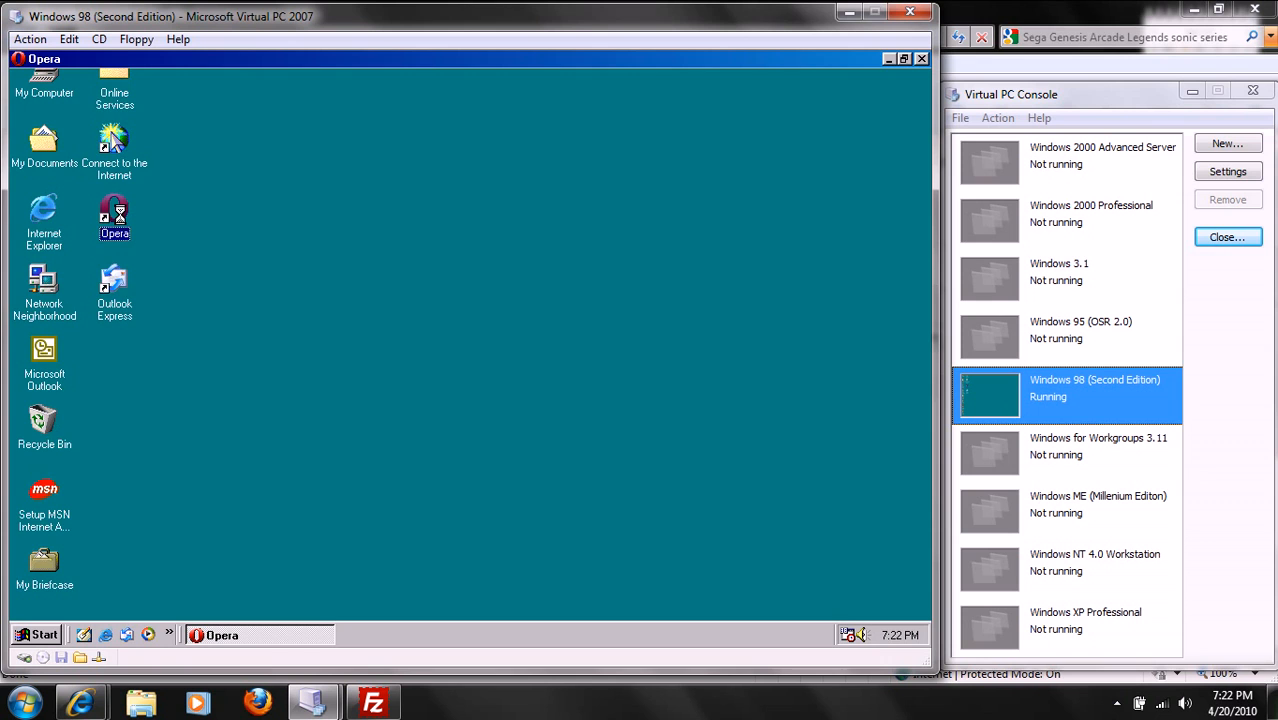
# - View Opera's About page showing version 10.50 after Google loads, then close Opera
pyautogui.doubleClick(114, 220)
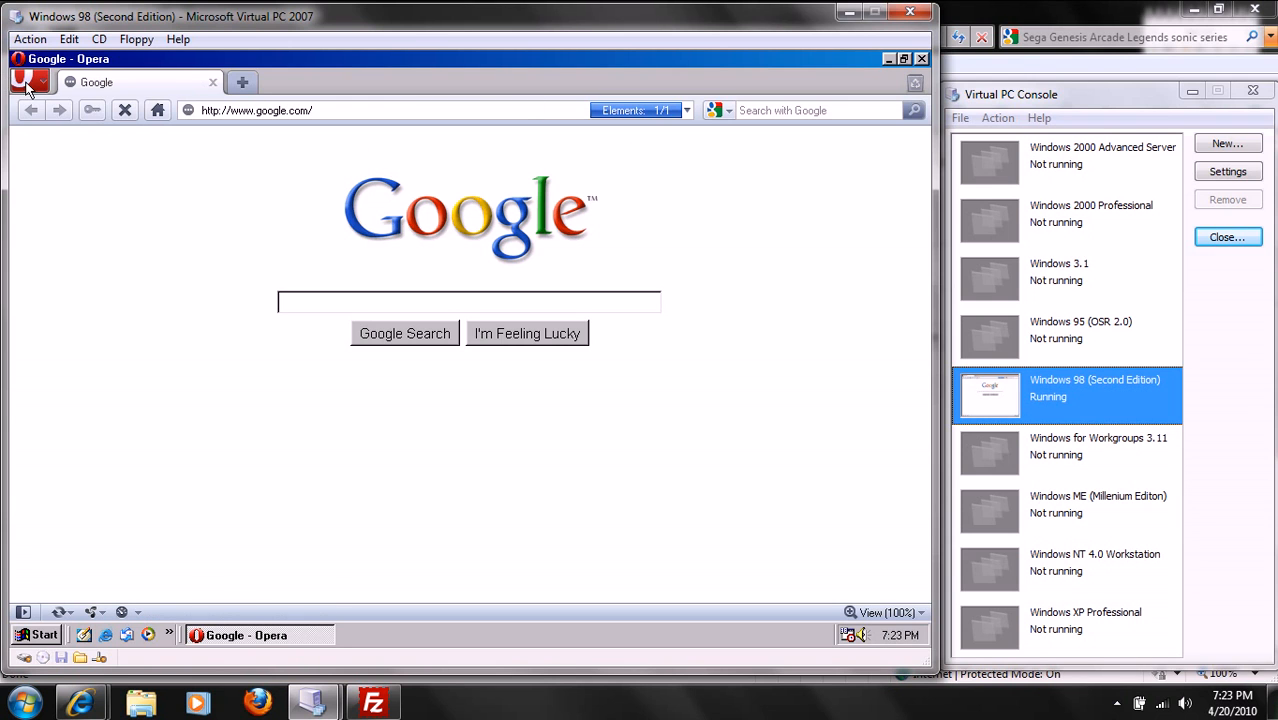
pyautogui.click(28, 82)
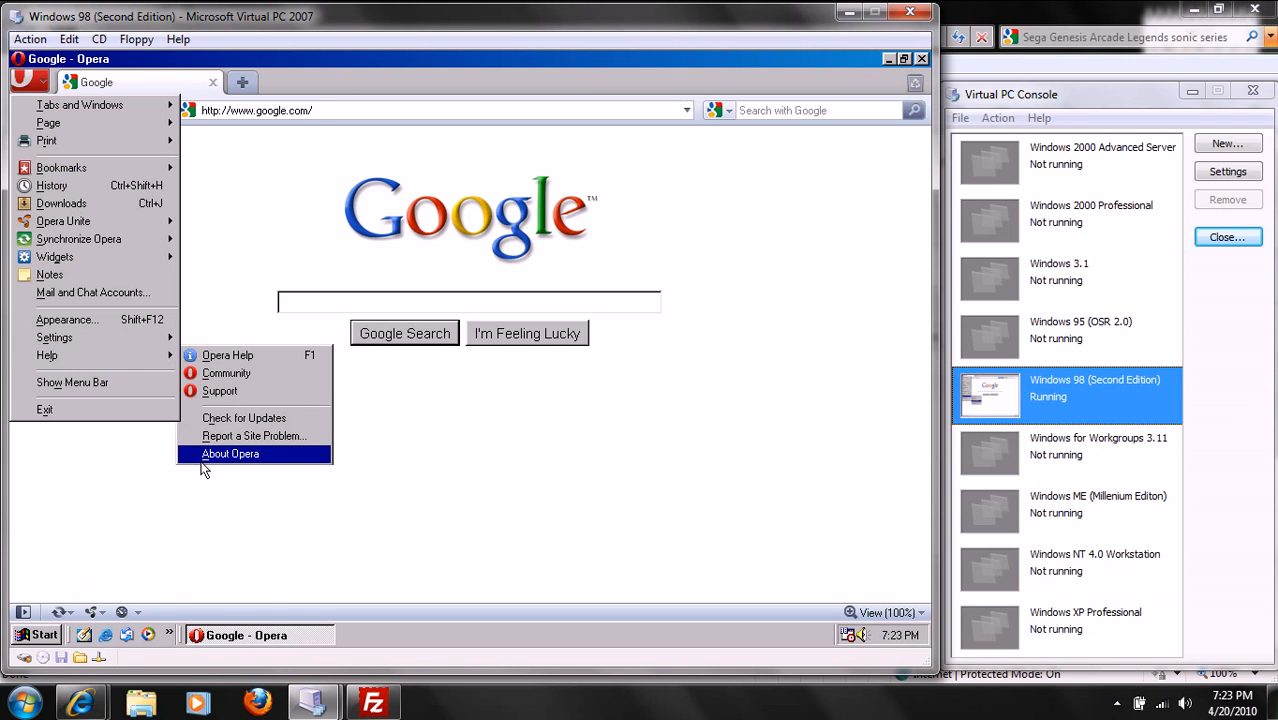
pyautogui.click(230, 454)
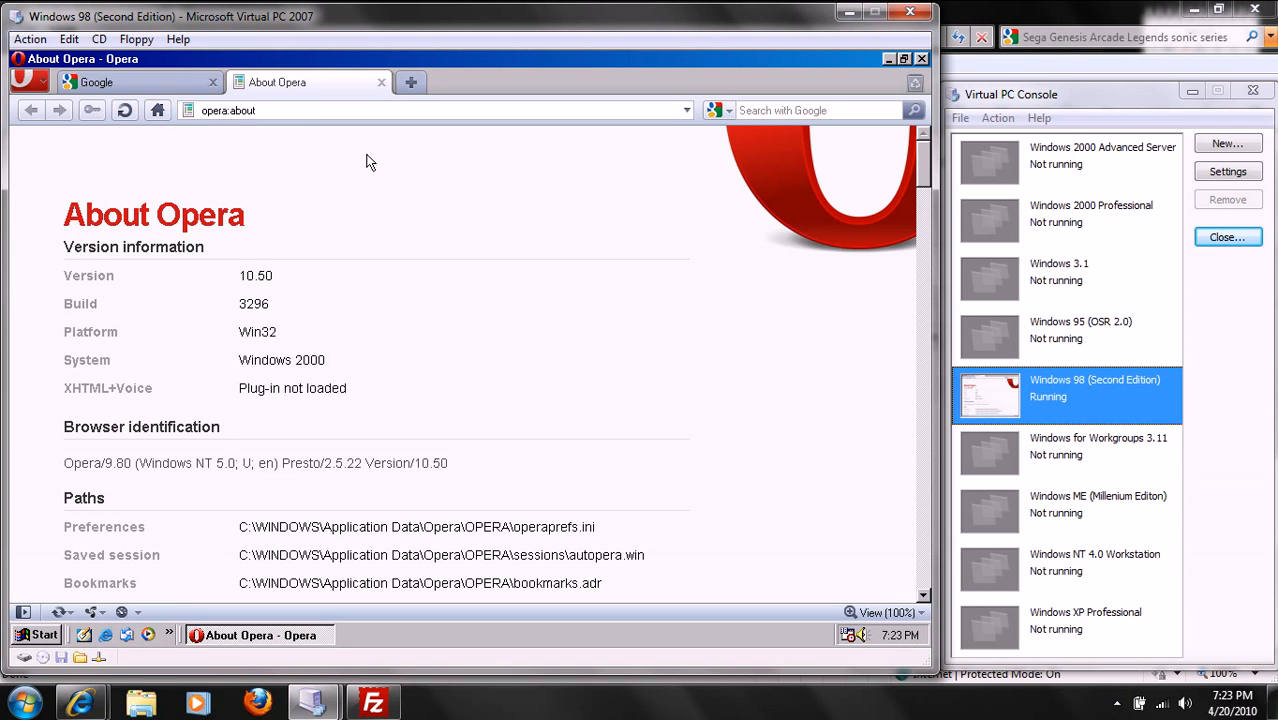
pyautogui.moveTo(380, 82)
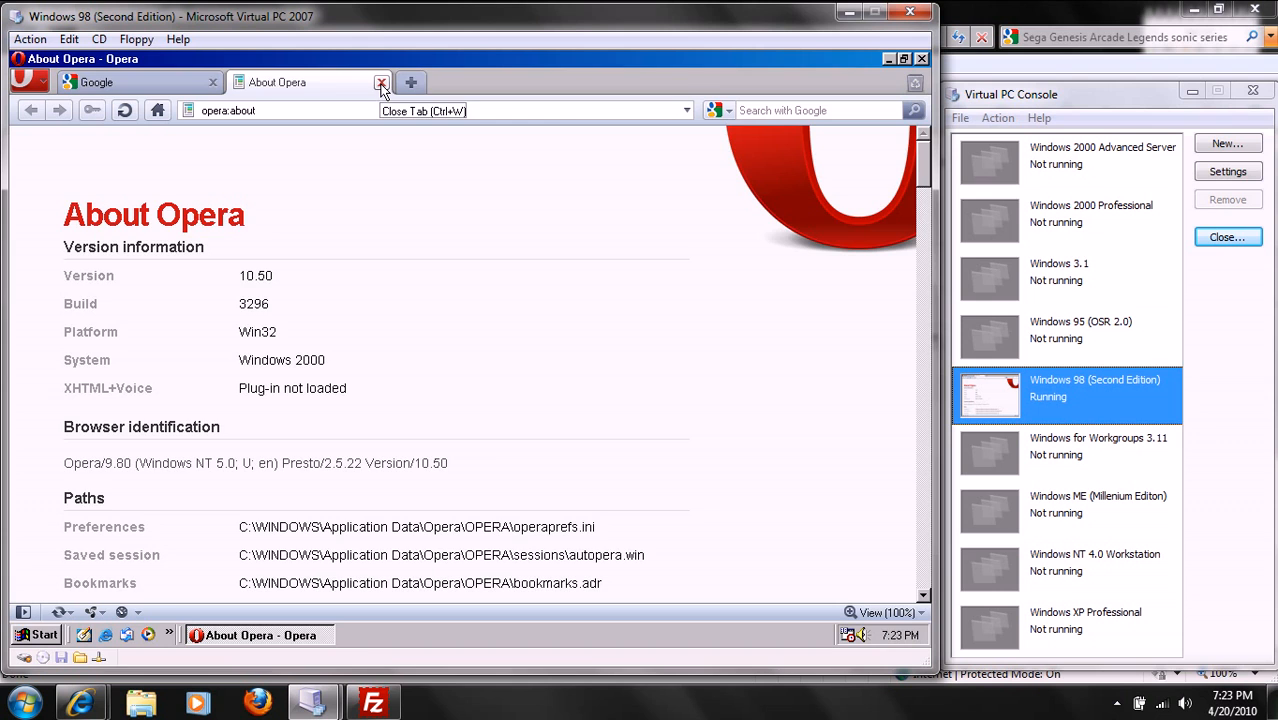
pyautogui.click(380, 82)
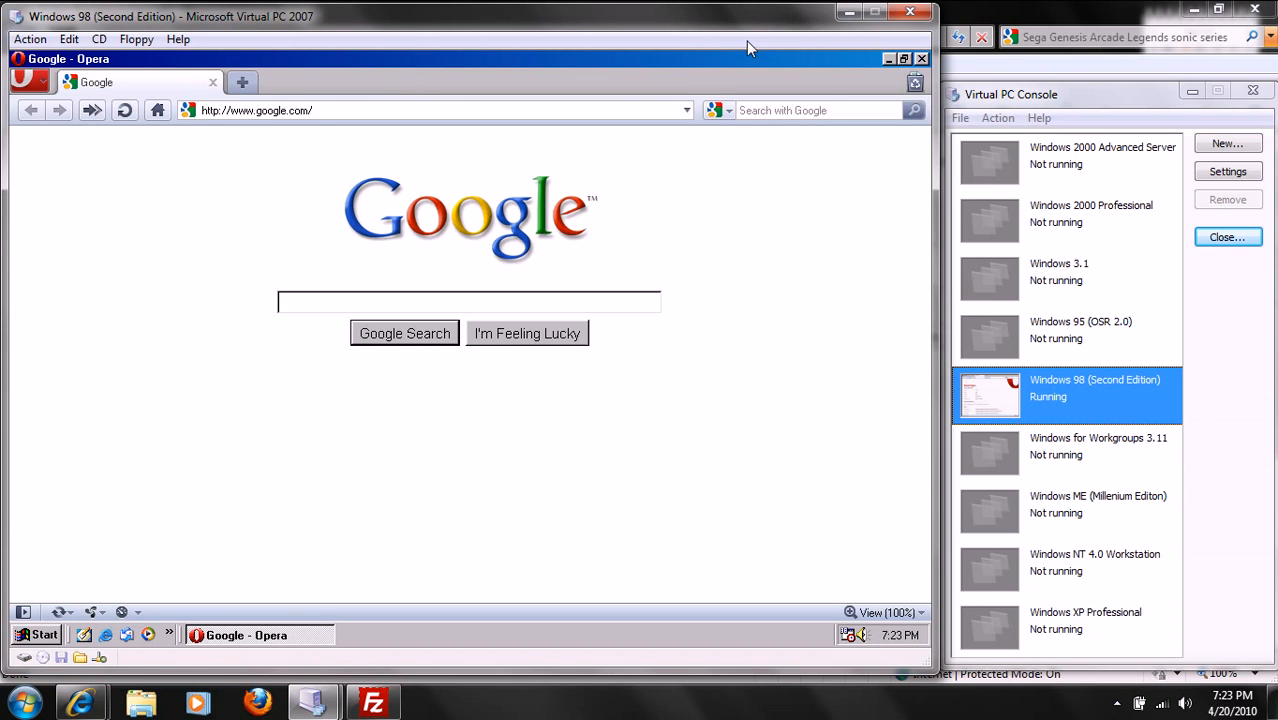
pyautogui.click(920, 58)
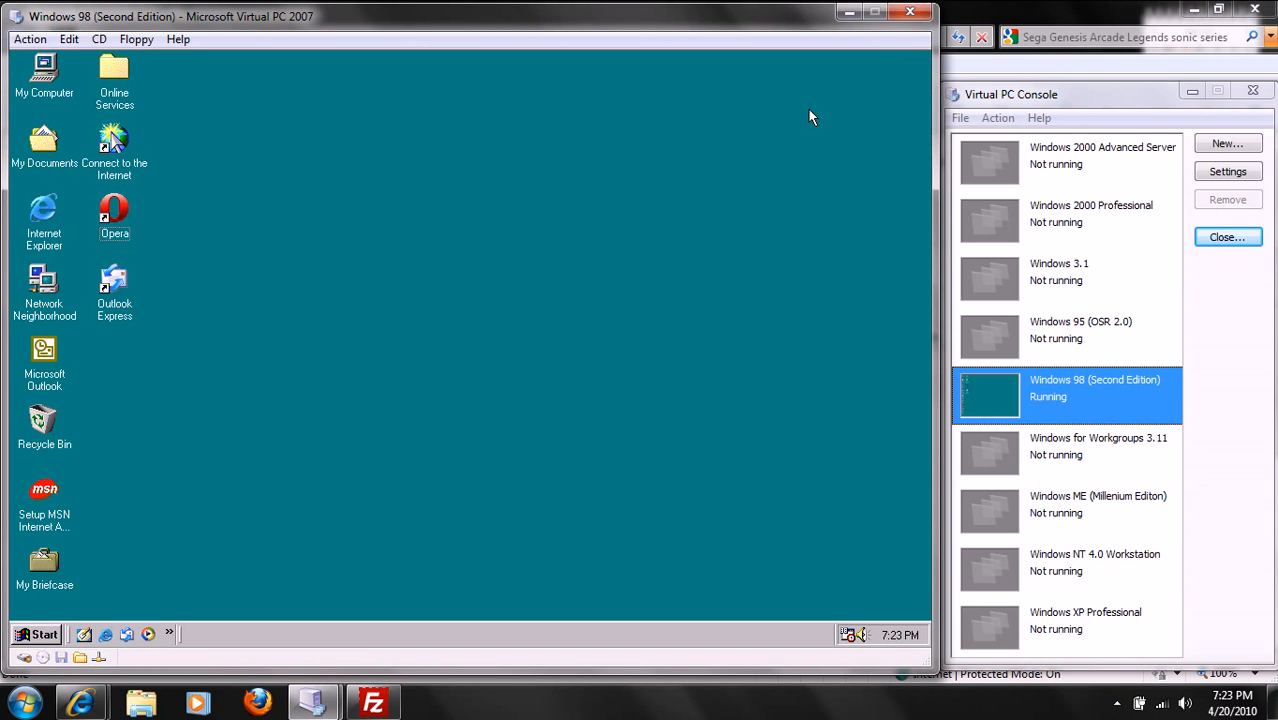
pyautogui.moveTo(800, 126)
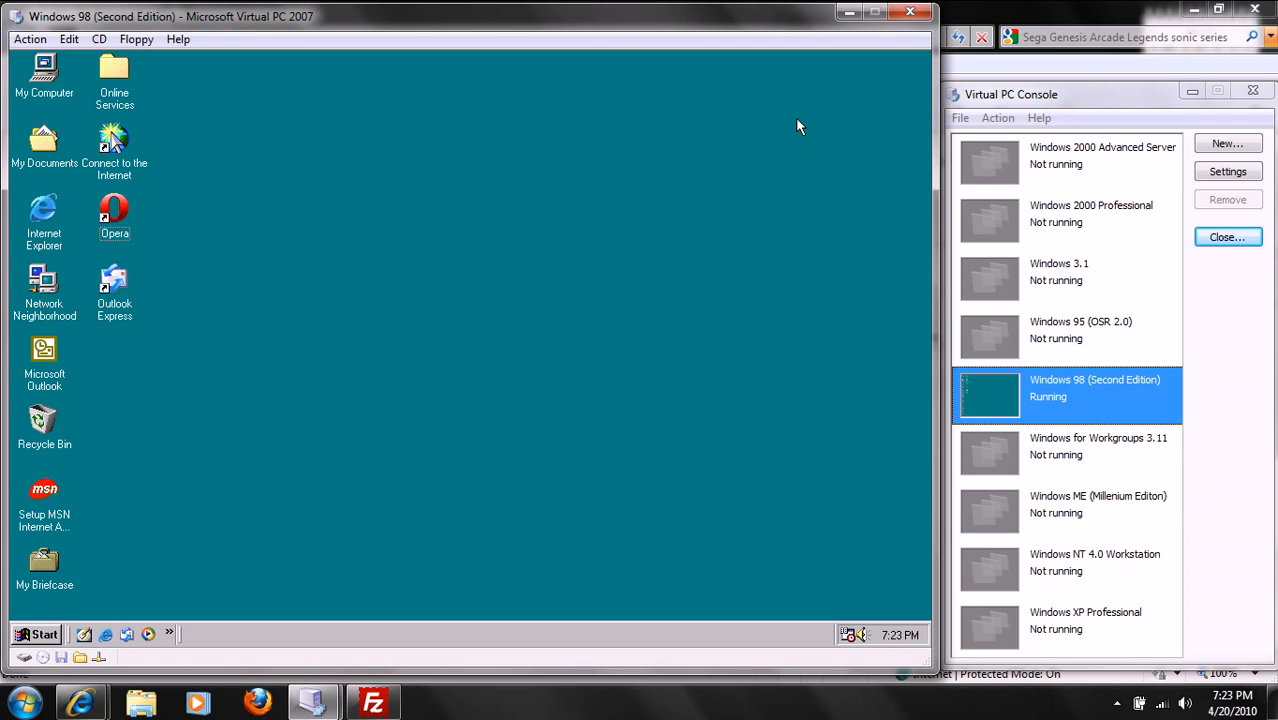
pyautogui.moveTo(288, 312)
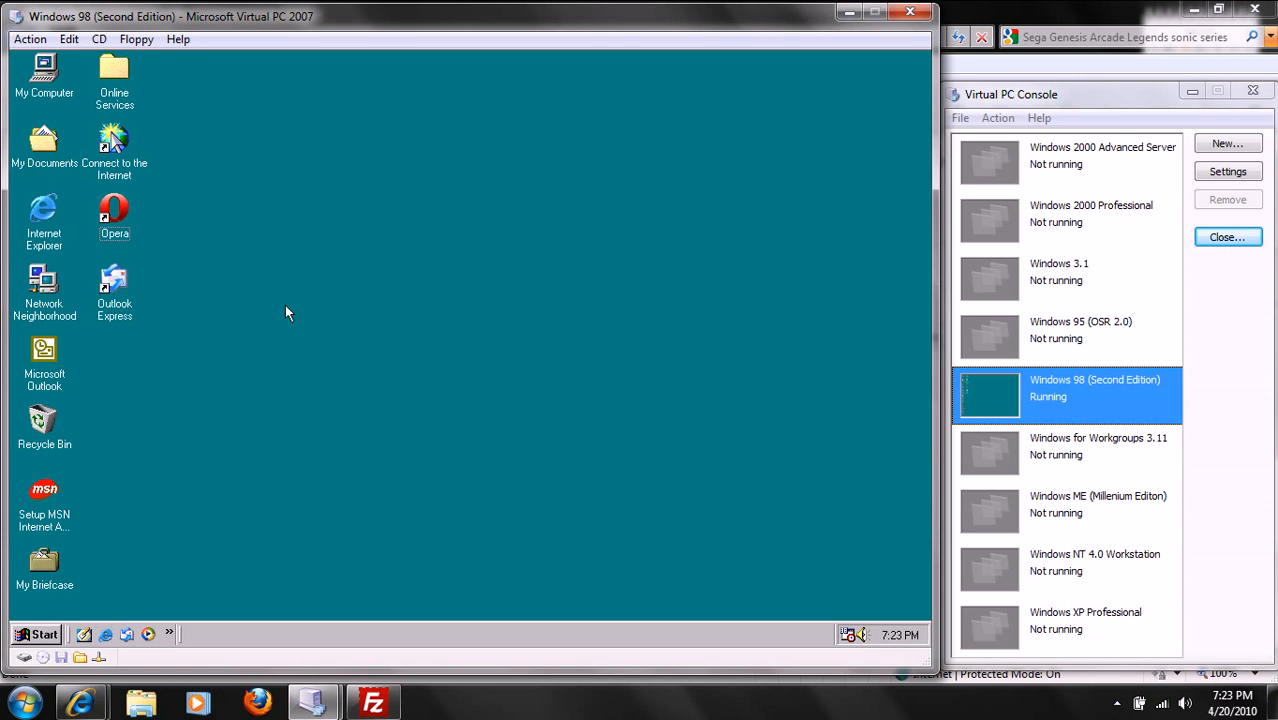
pyautogui.moveTo(44, 624)
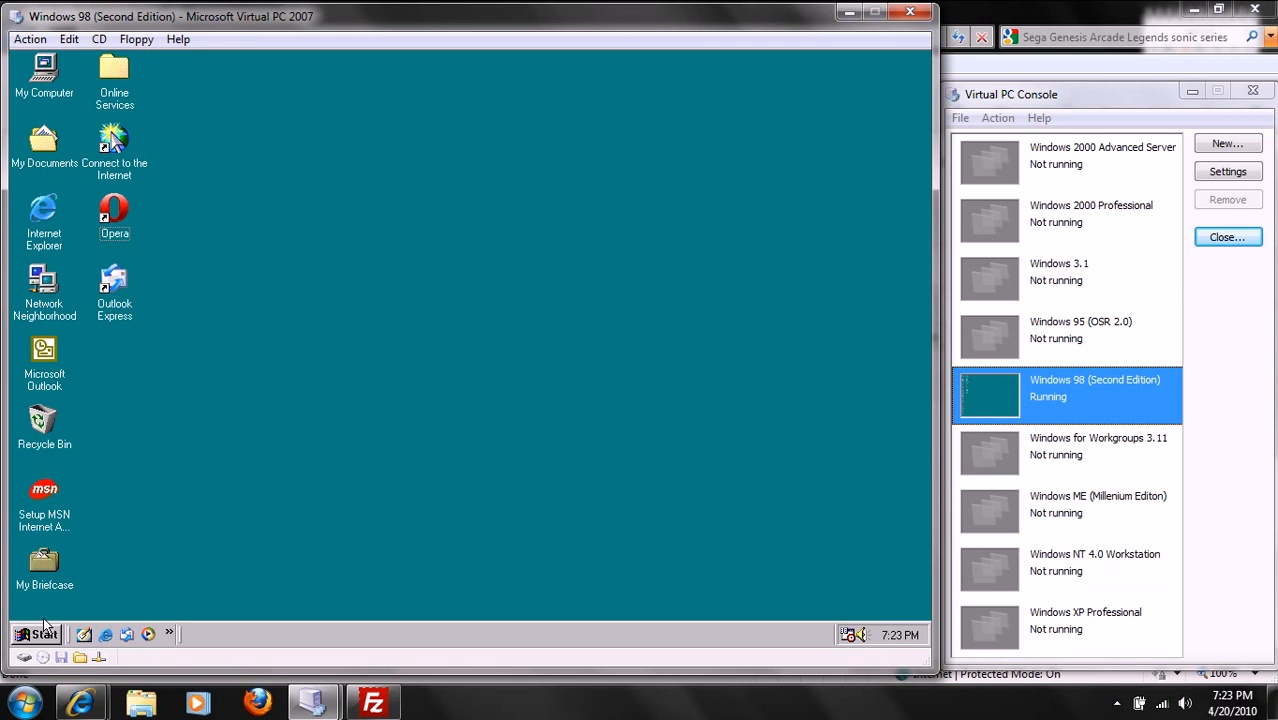
pyautogui.moveTo(156, 316)
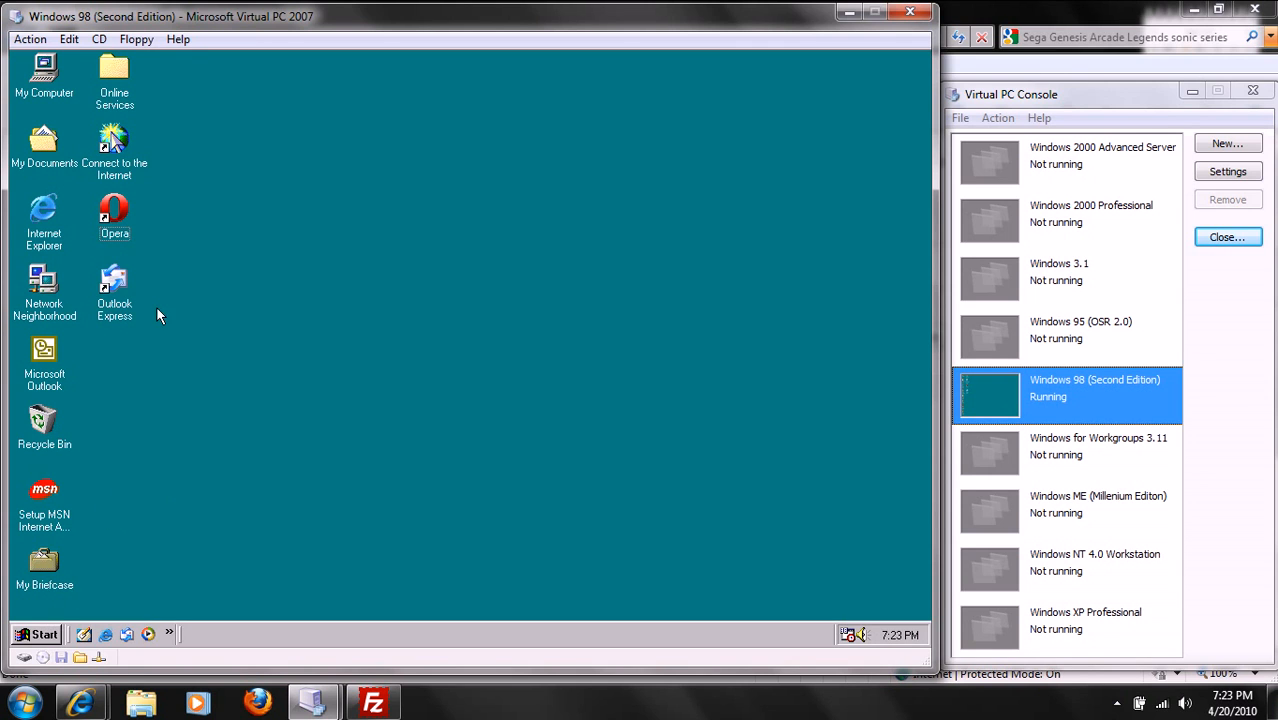
pyautogui.moveTo(144, 248)
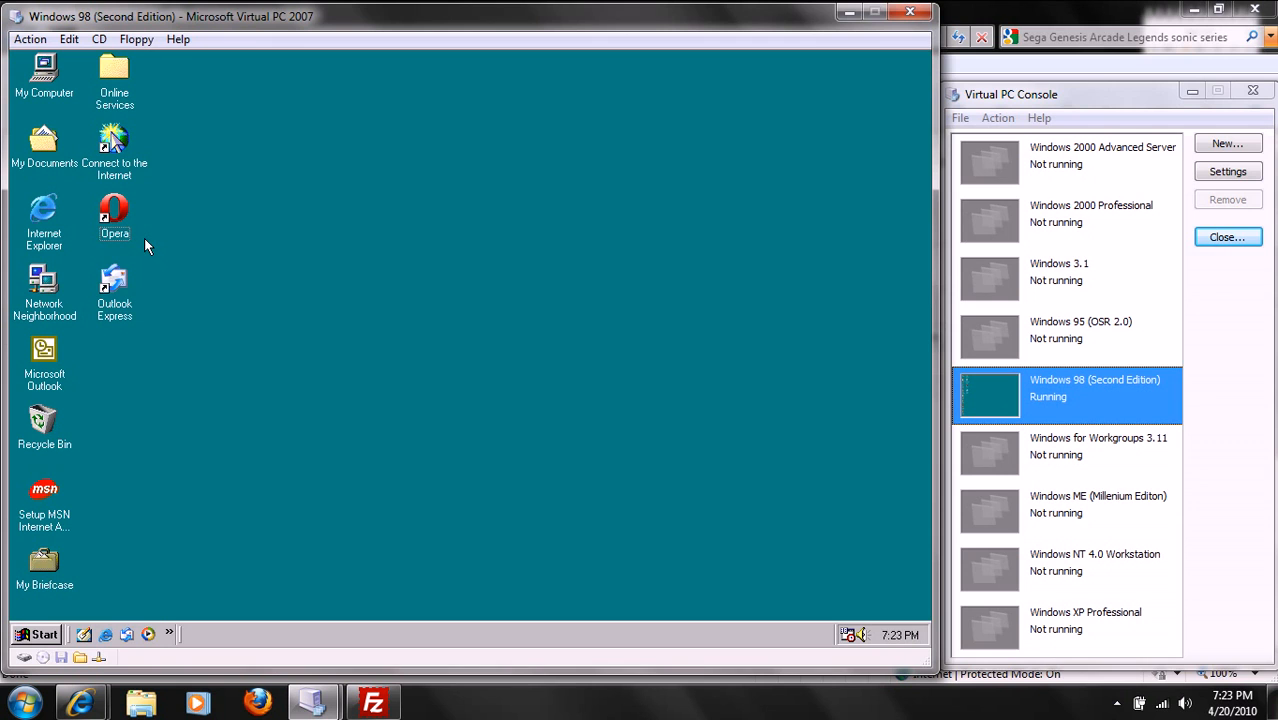
pyautogui.moveTo(100, 664)
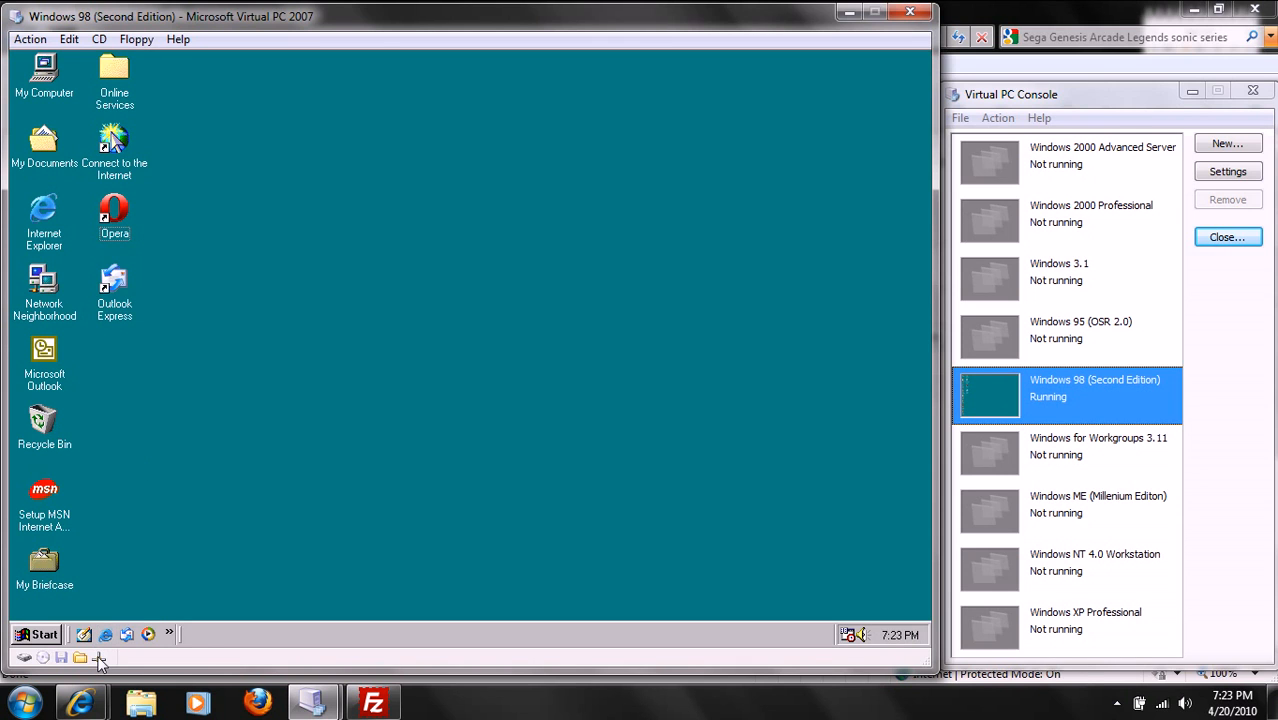
pyautogui.moveTo(148, 634)
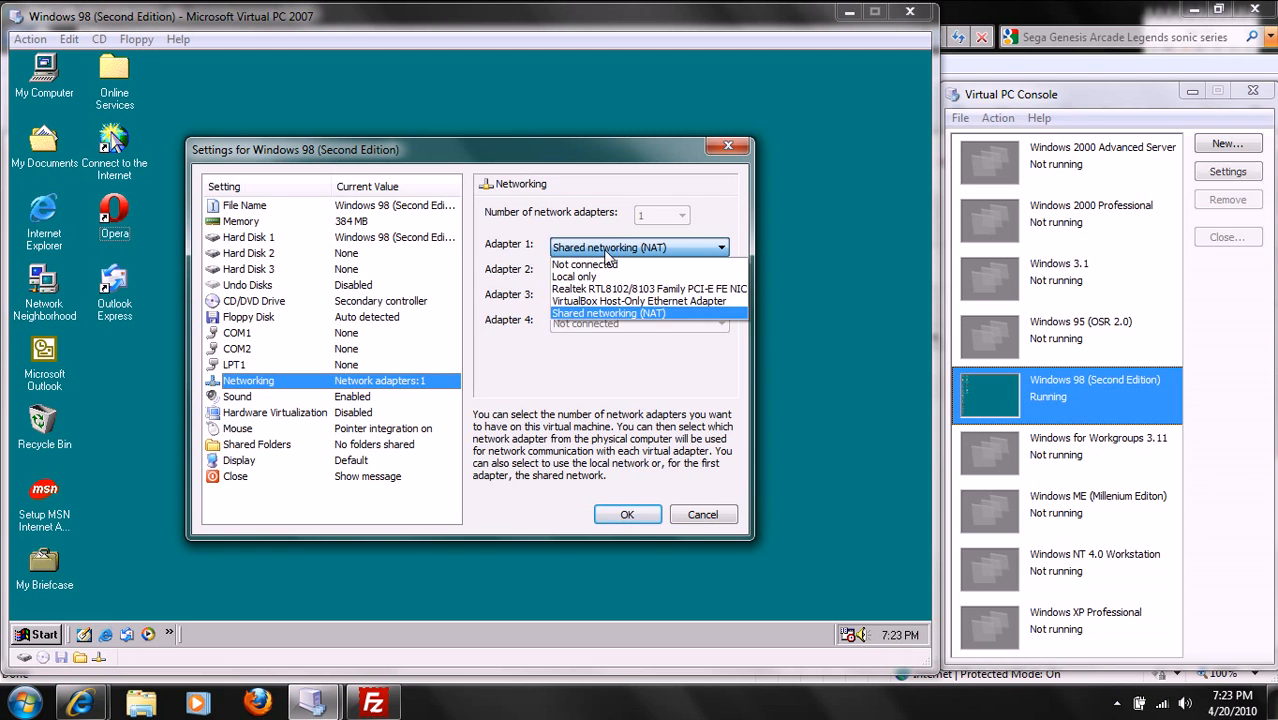
# - Choose Shared networking (NAT) for adapter 1 and confirm the networking settings
pyautogui.click(608, 312)
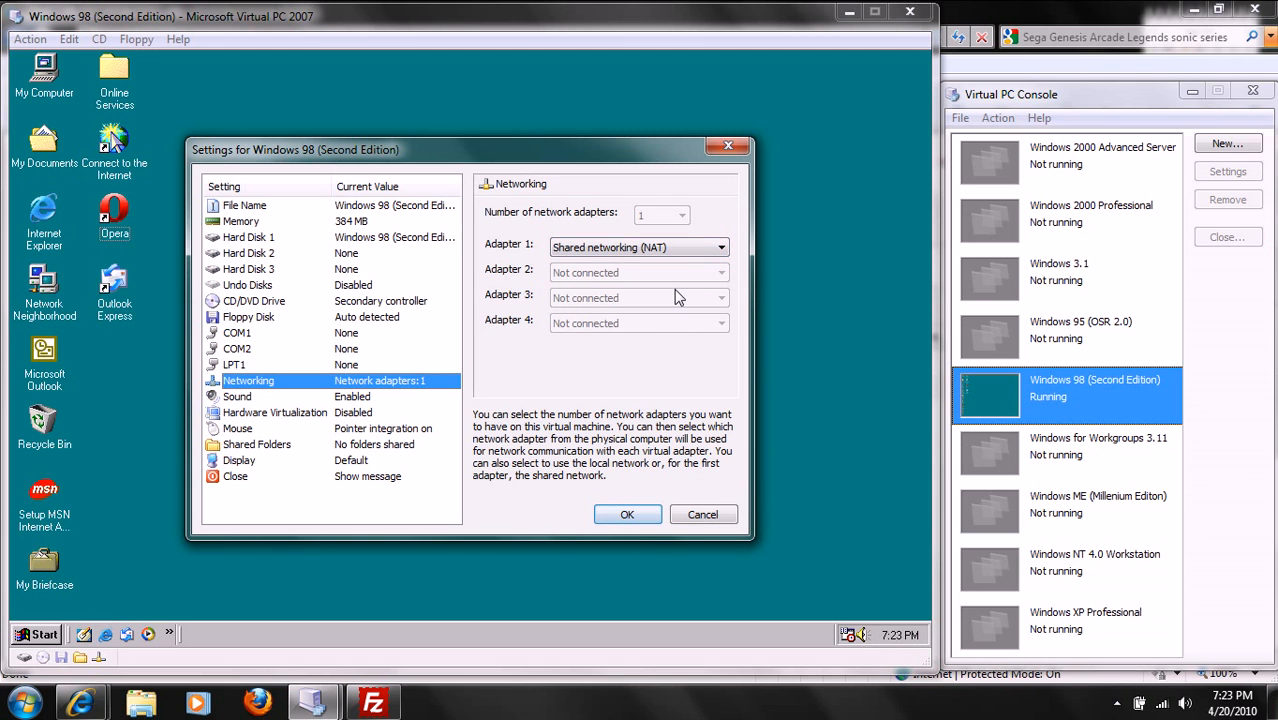
pyautogui.moveTo(628, 514)
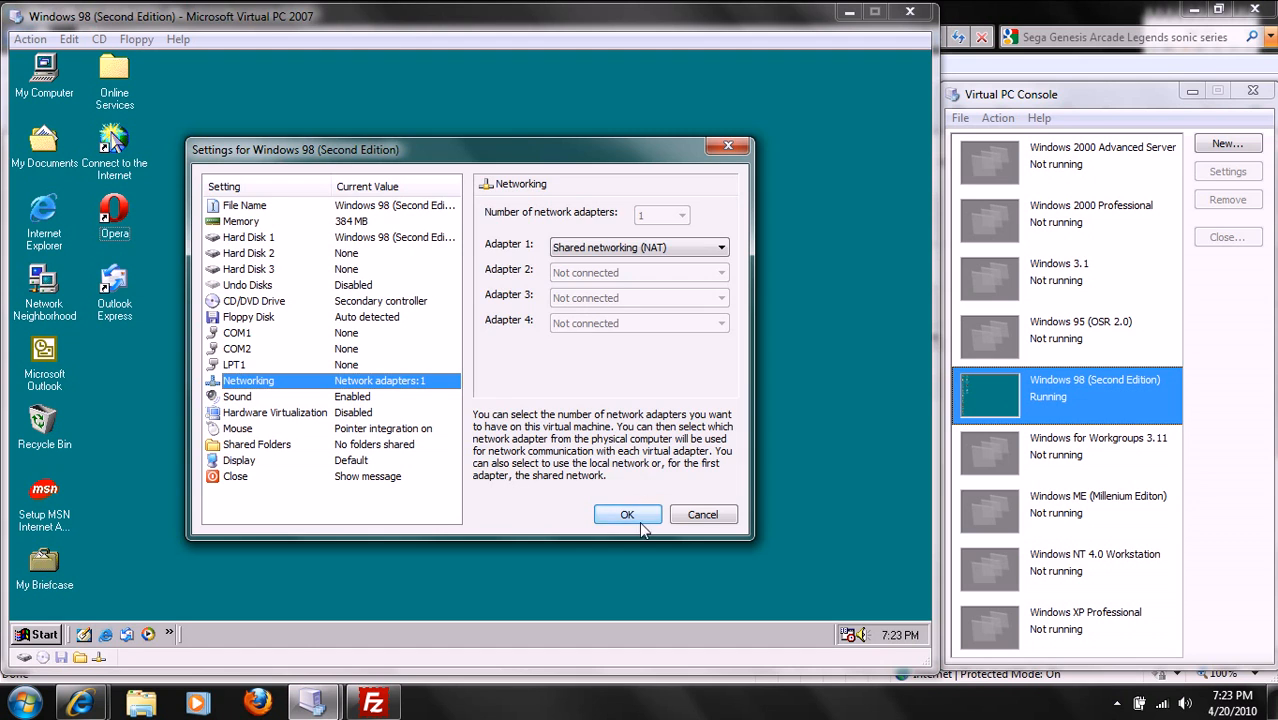
pyautogui.click(628, 514)
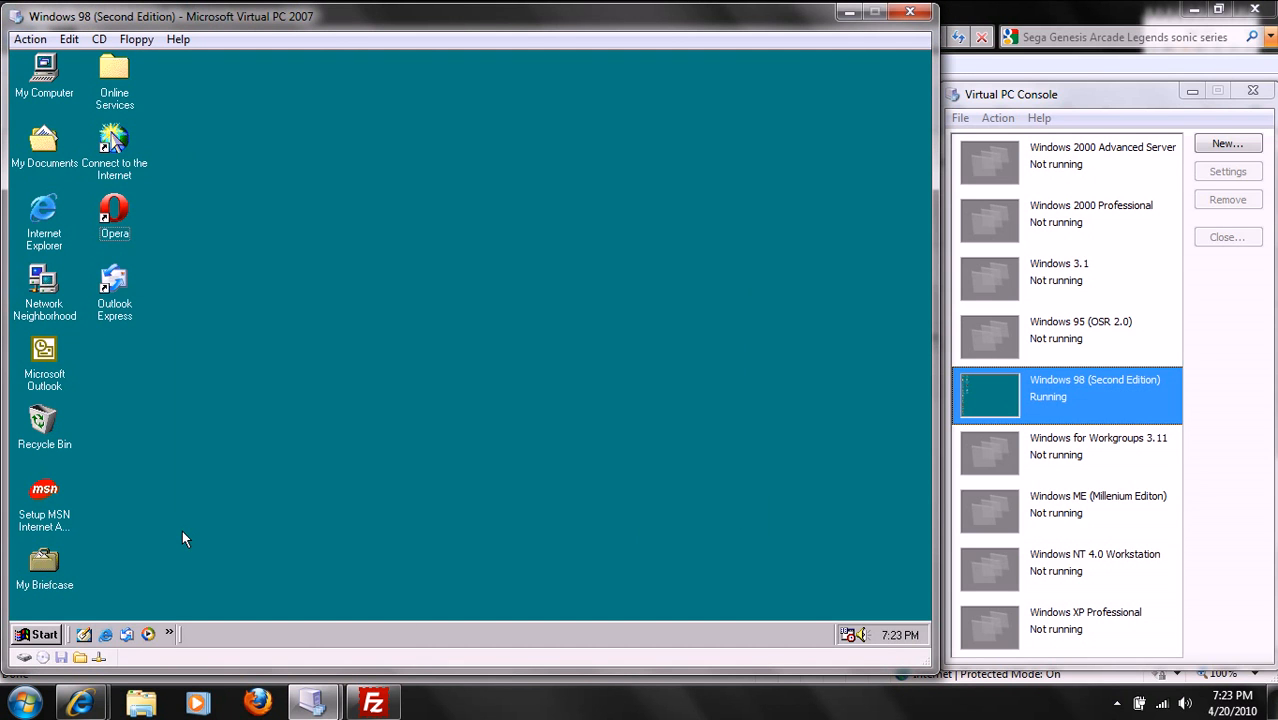